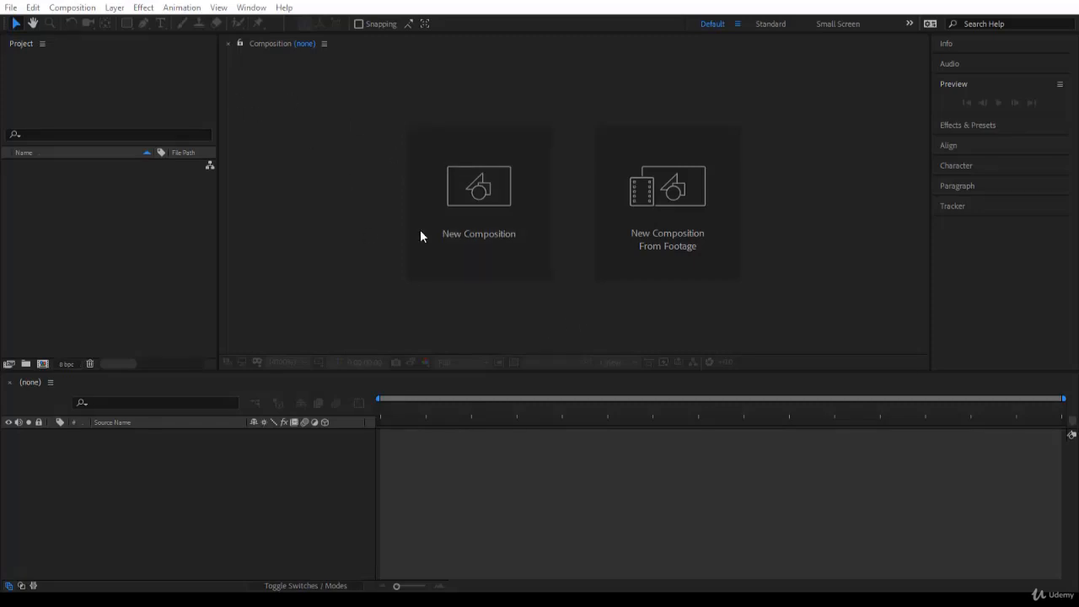
Step: Create a 1280×720, 30 fps, 5-second composition named 'My Company'
{"action": "left_click", "coordinate": [479, 202]}
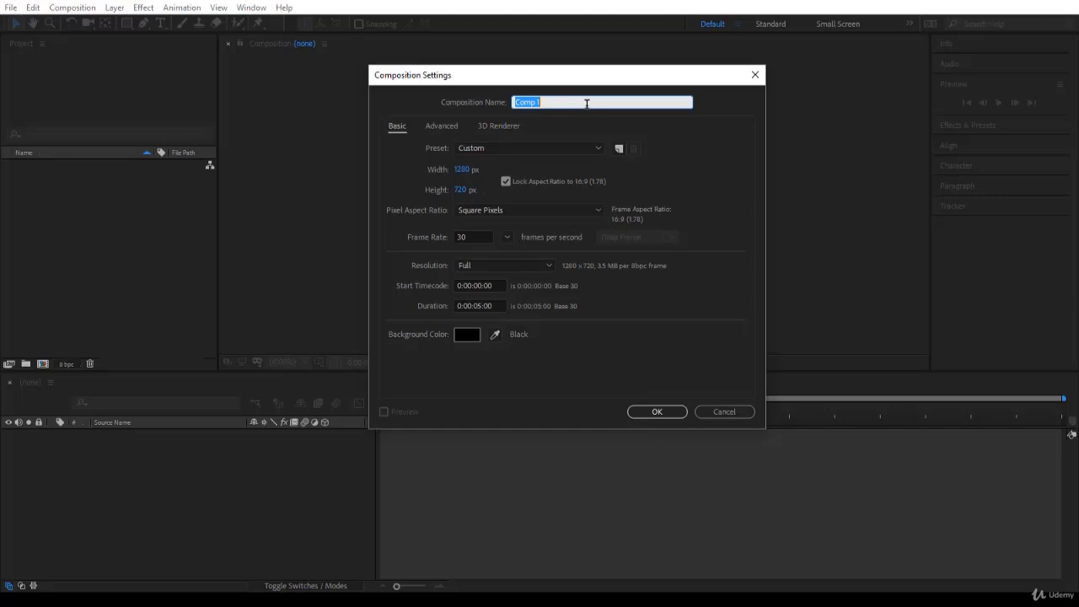
{"action": "type", "text": "My Company"}
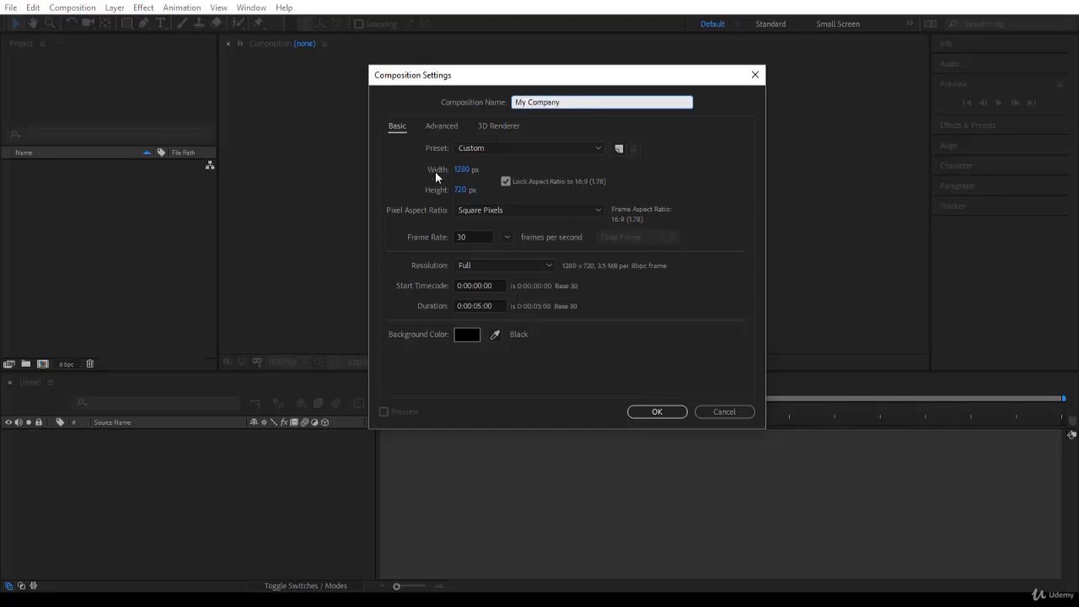
{"action": "mouse_move", "coordinate": [471, 193]}
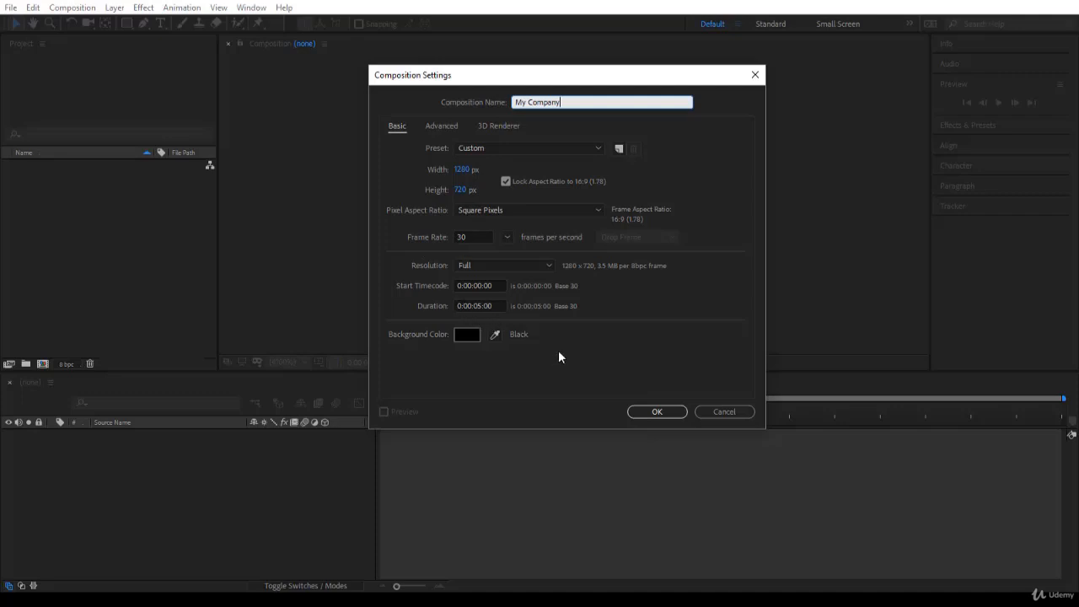
{"action": "left_click", "coordinate": [657, 412]}
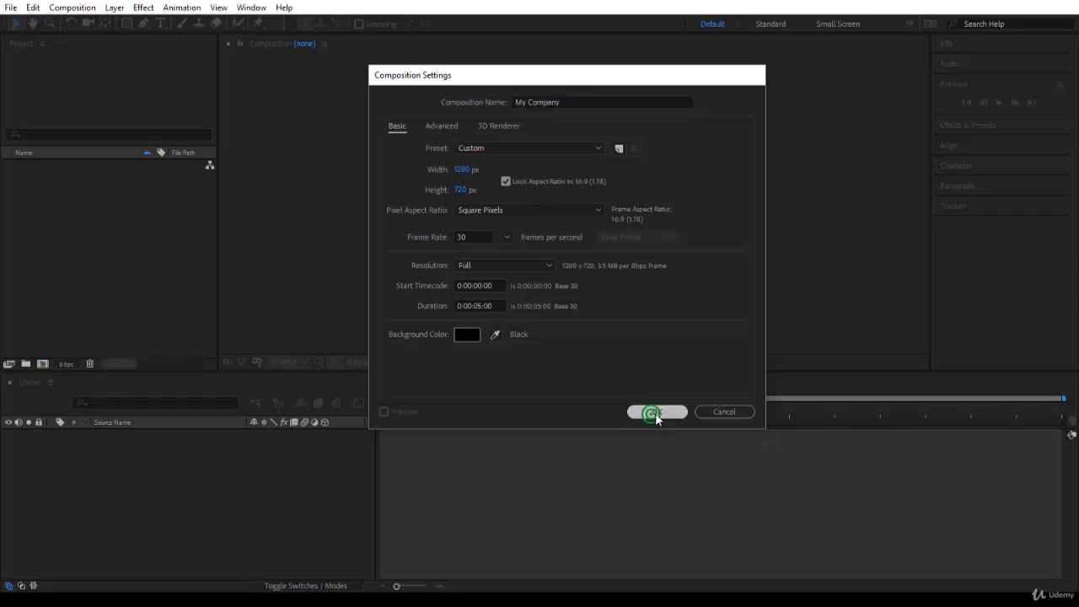
{"action": "left_click", "coordinate": [657, 412]}
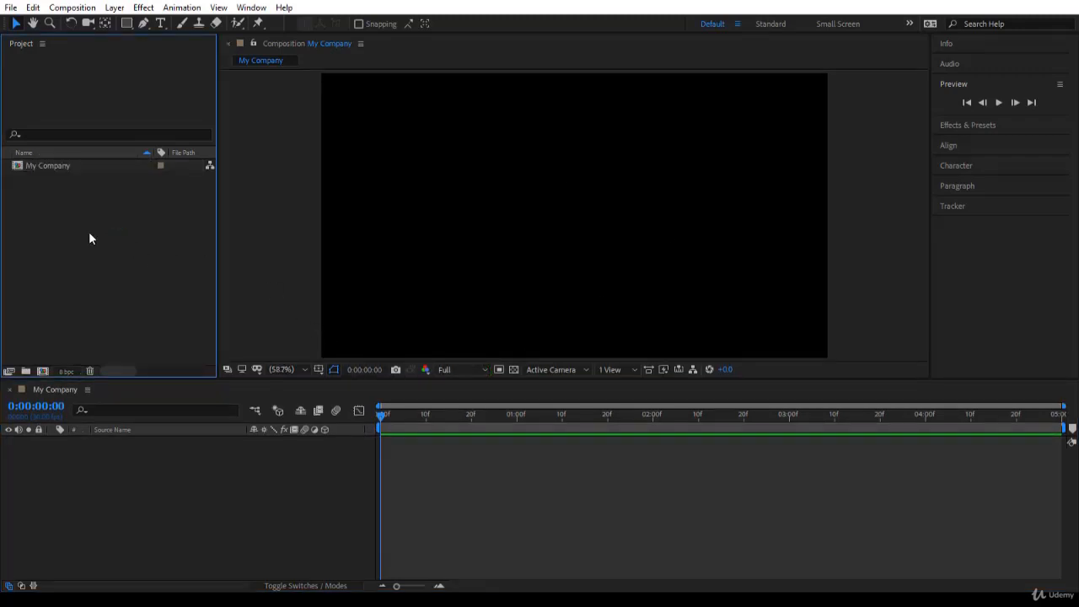
{"action": "mouse_move", "coordinate": [104, 218]}
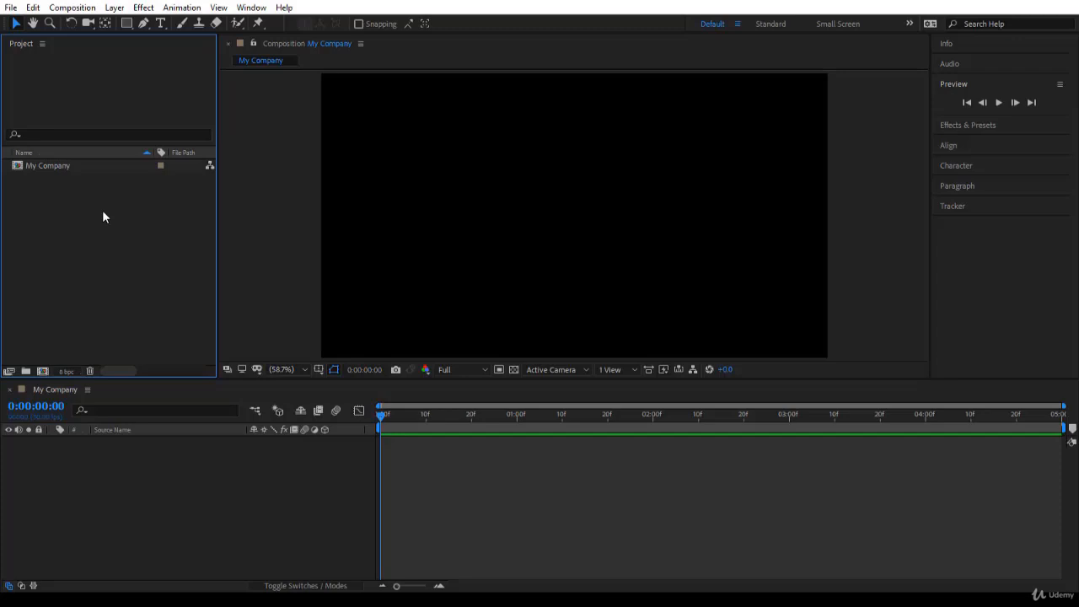
Step: Open the Import File browser from the Project panel's Import menu
{"action": "right_click", "coordinate": [103, 211]}
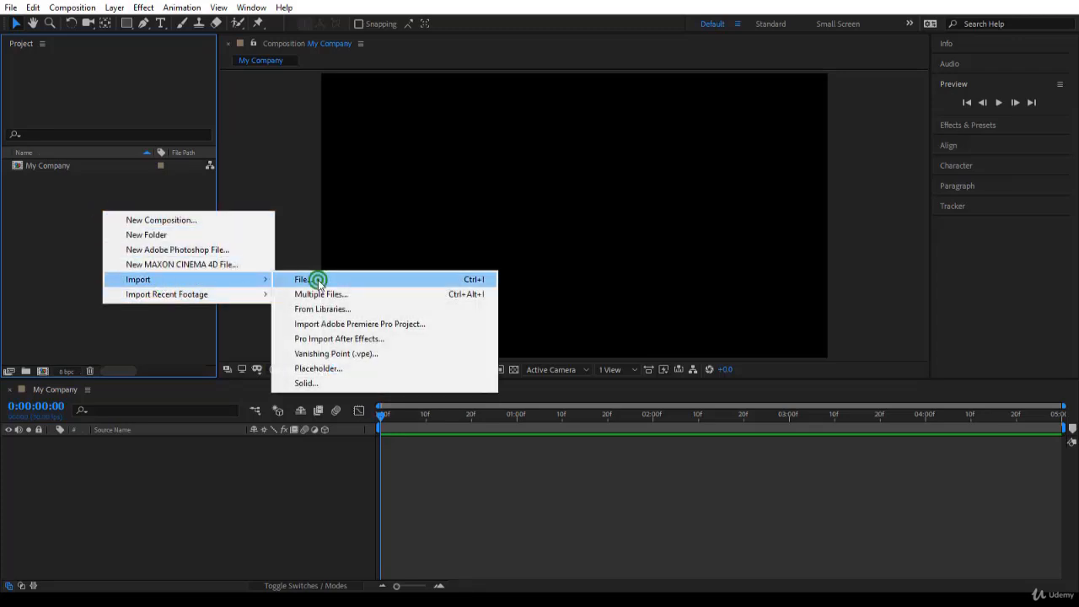
{"action": "left_click", "coordinate": [302, 279]}
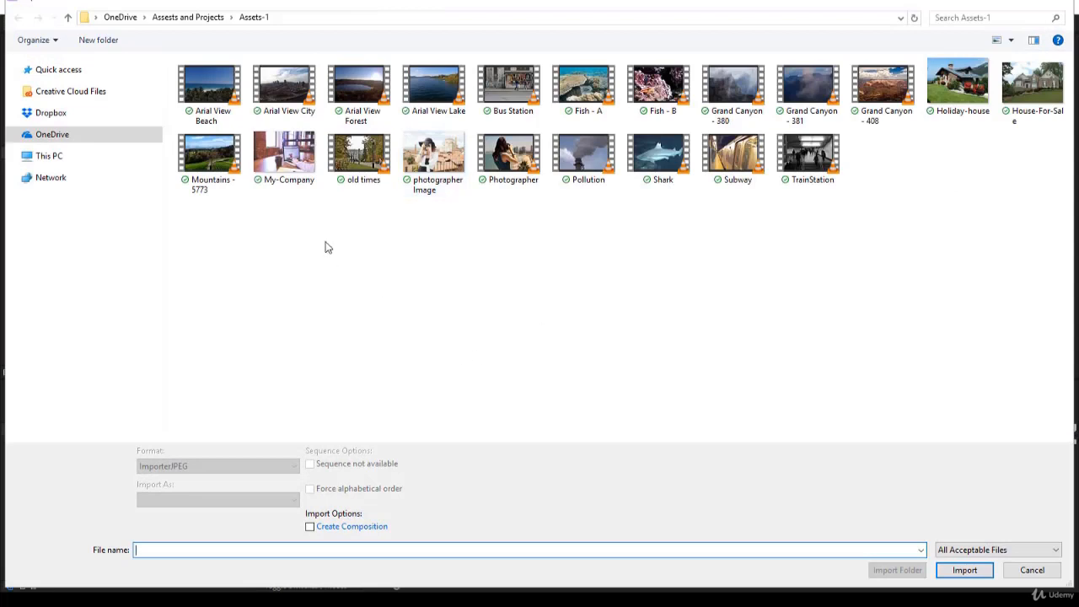
{"action": "mouse_move", "coordinate": [451, 207]}
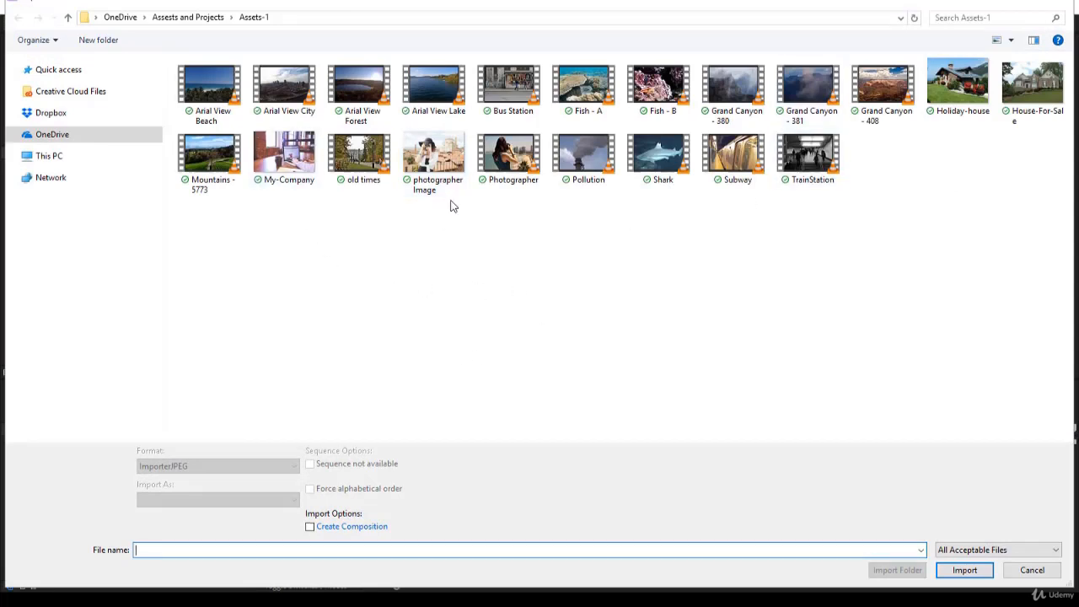
Step: Import My-Company.jpg with Create Composition left unchecked
{"action": "left_click", "coordinate": [285, 154]}
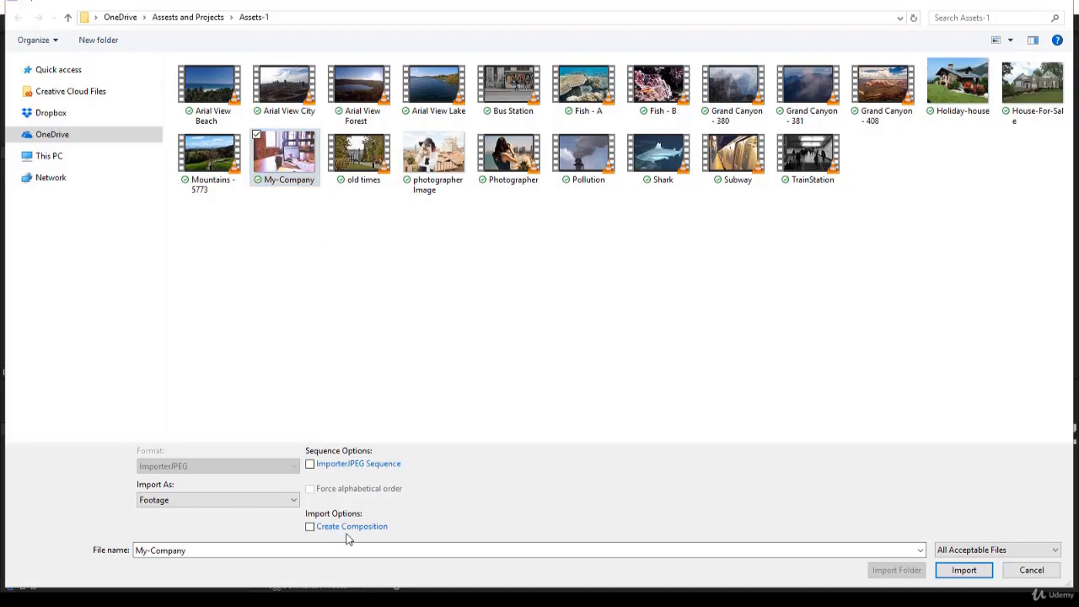
{"action": "left_click", "coordinate": [310, 526]}
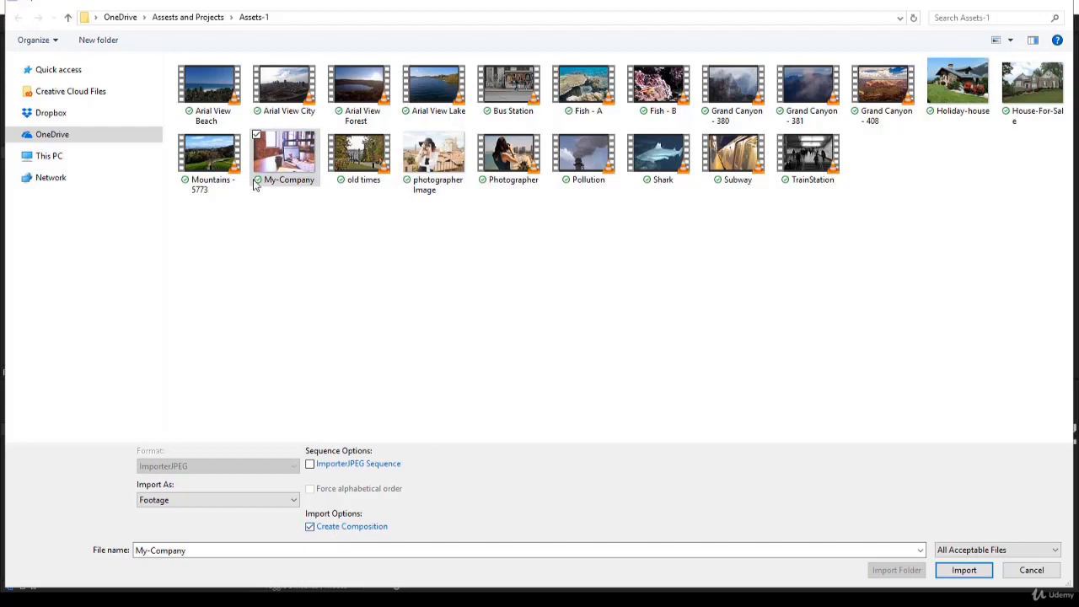
{"action": "left_click", "coordinate": [310, 526]}
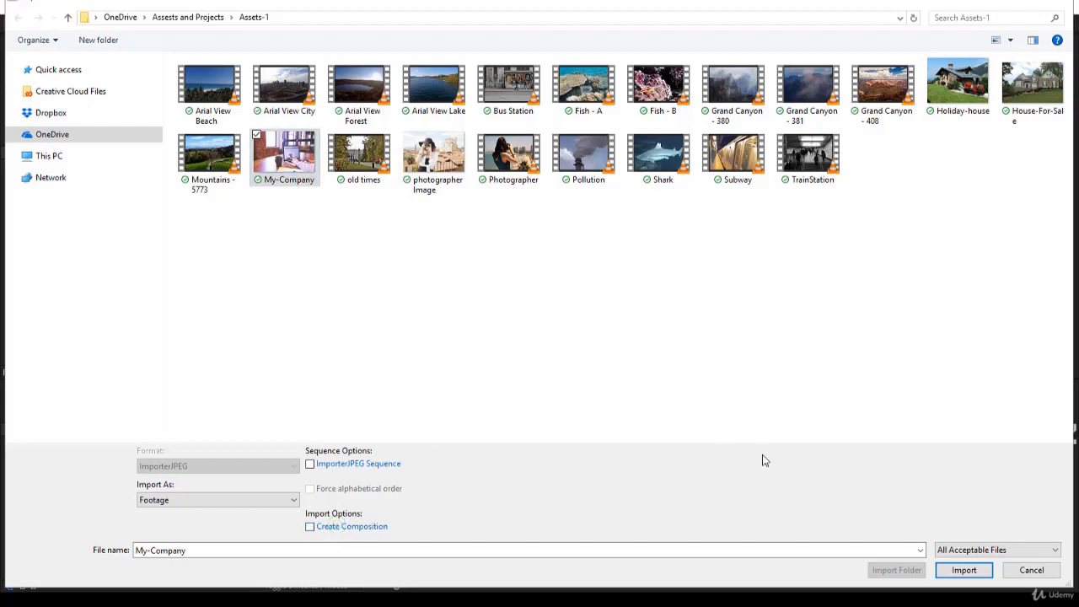
{"action": "left_click", "coordinate": [964, 570]}
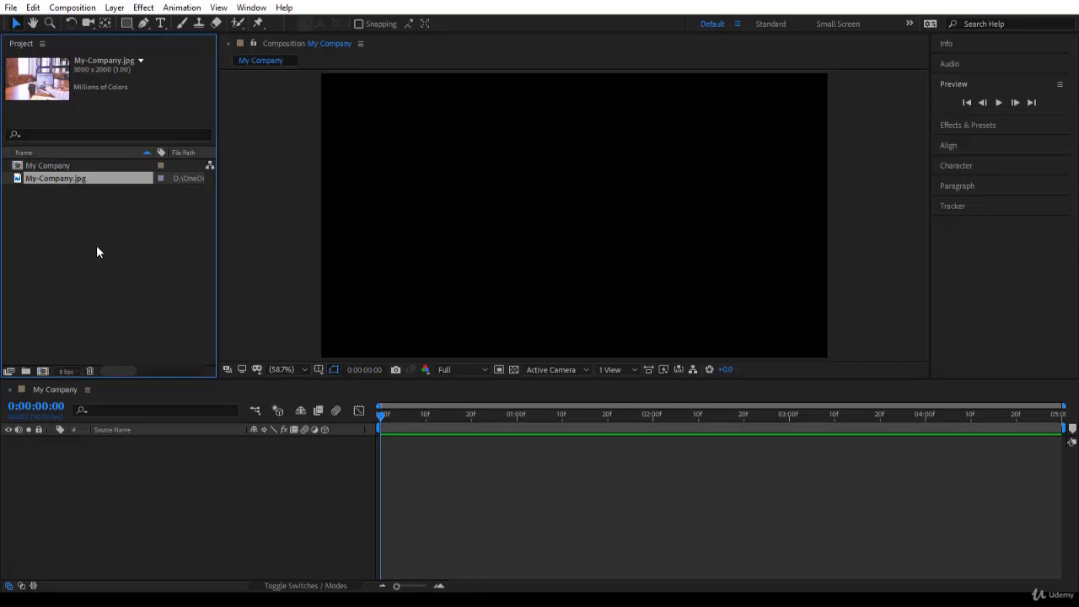
{"action": "mouse_move", "coordinate": [97, 189]}
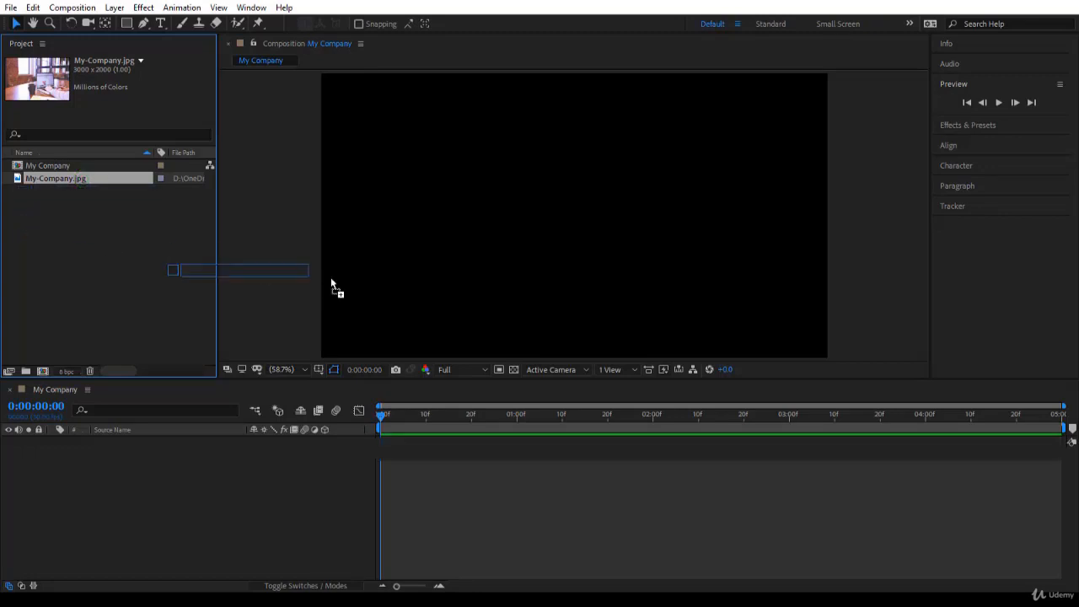
Step: Add My-Company.jpg to the My Company composition and zoom the viewer out to 12.5%
{"action": "left_click_drag", "start_coordinate": [245, 269], "coordinate": [494, 291]}
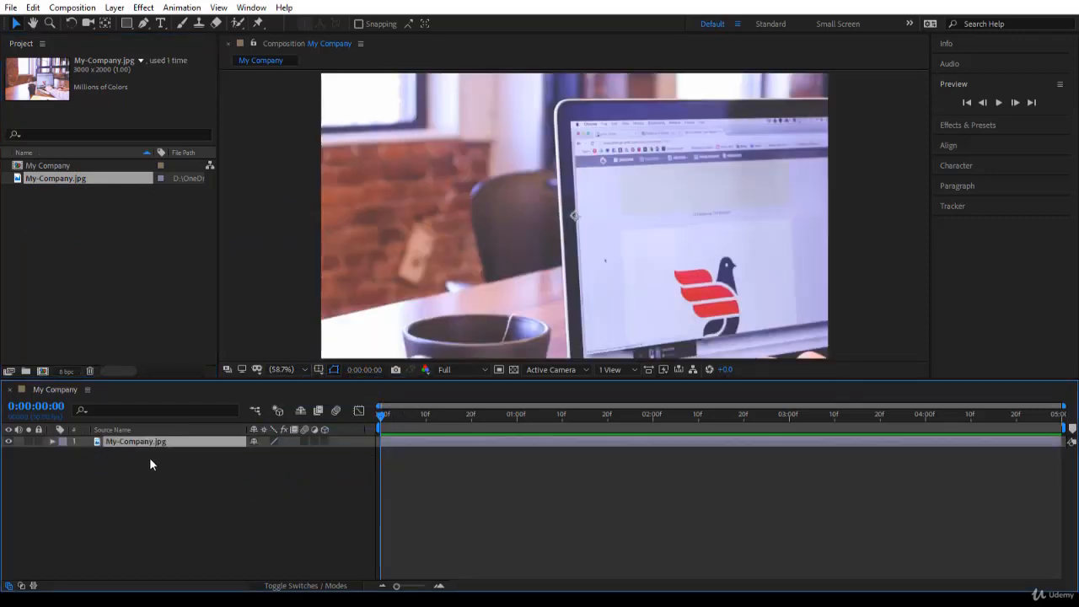
{"action": "mouse_move", "coordinate": [557, 211]}
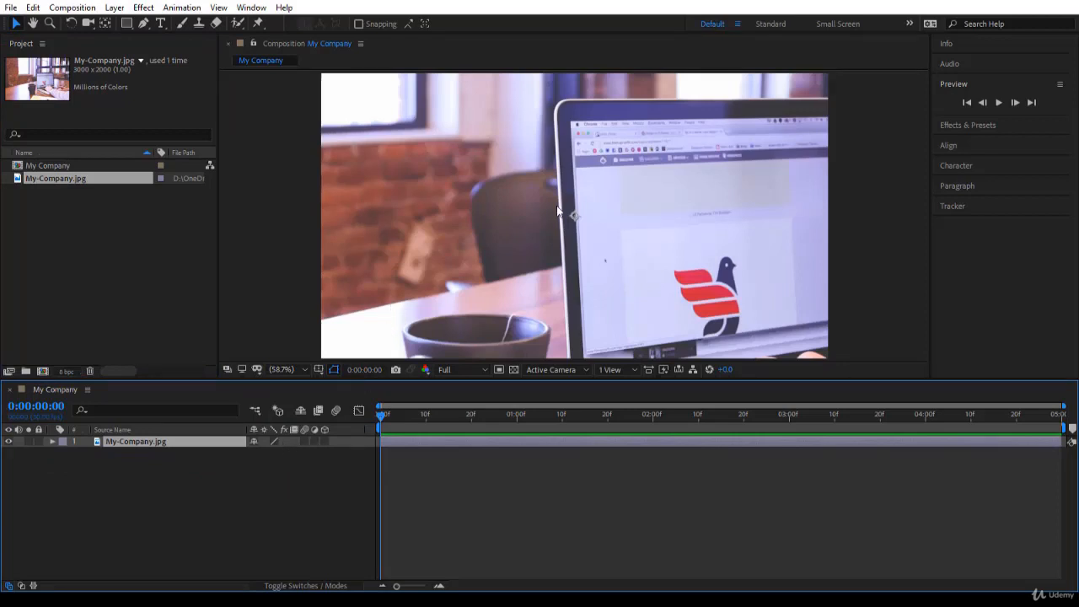
{"action": "left_click", "coordinate": [282, 369]}
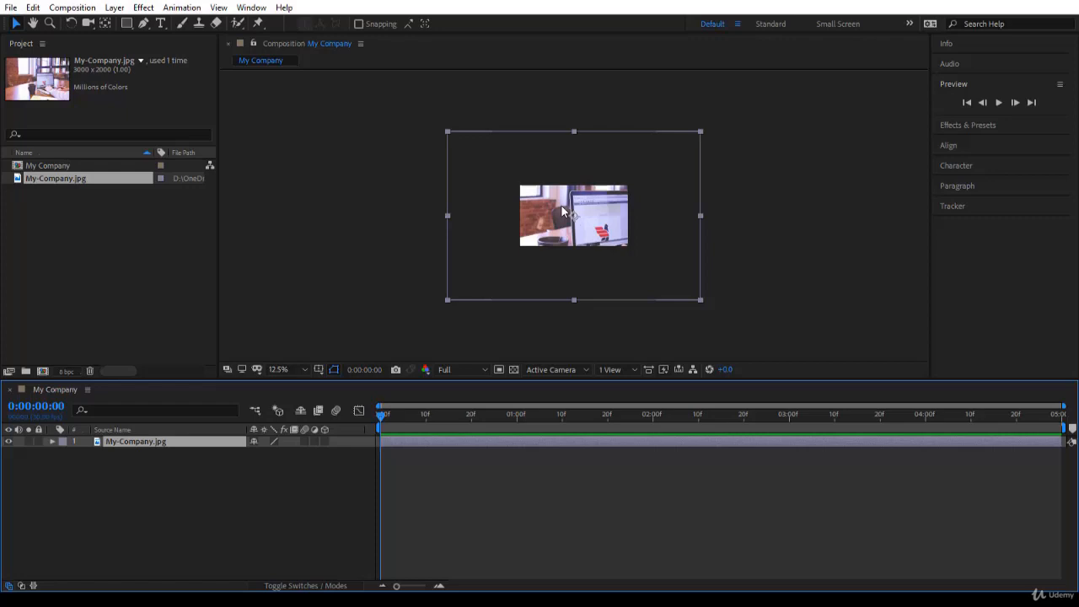
{"action": "mouse_move", "coordinate": [590, 243]}
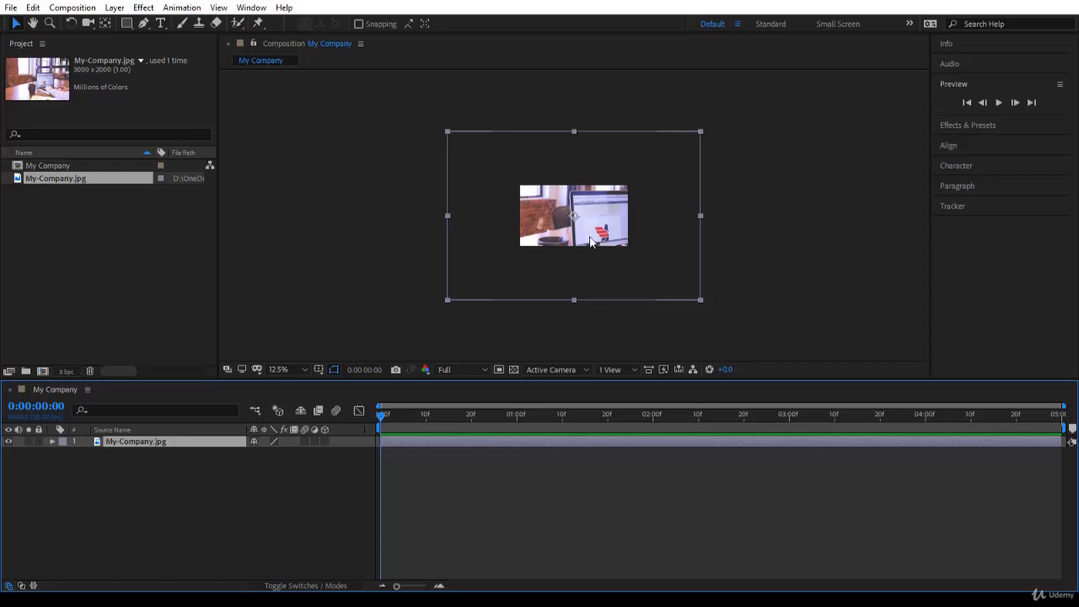
{"action": "mouse_move", "coordinate": [539, 268]}
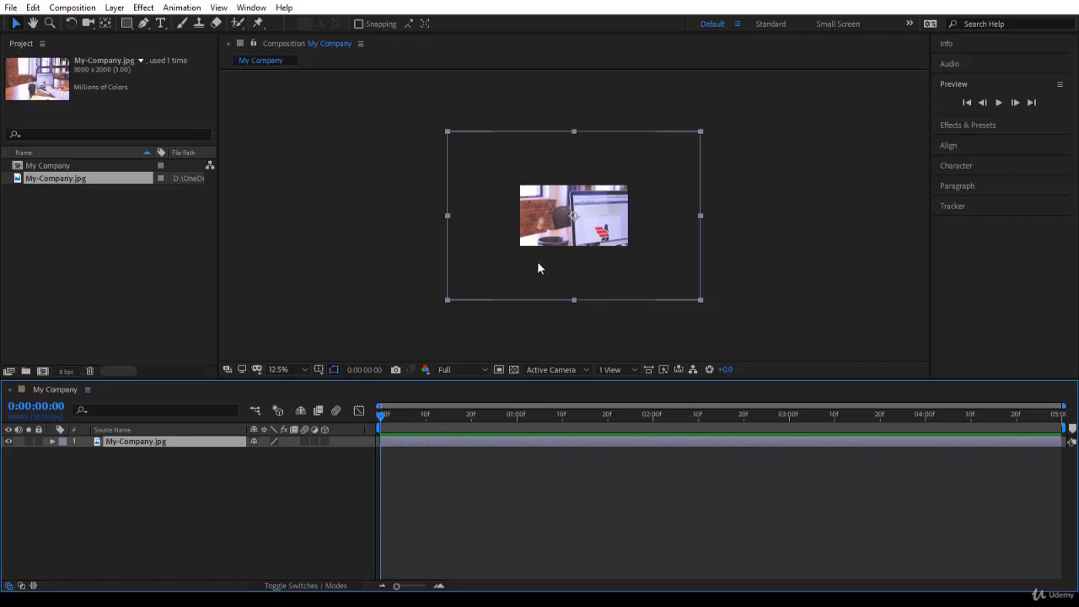
{"action": "mouse_move", "coordinate": [682, 146]}
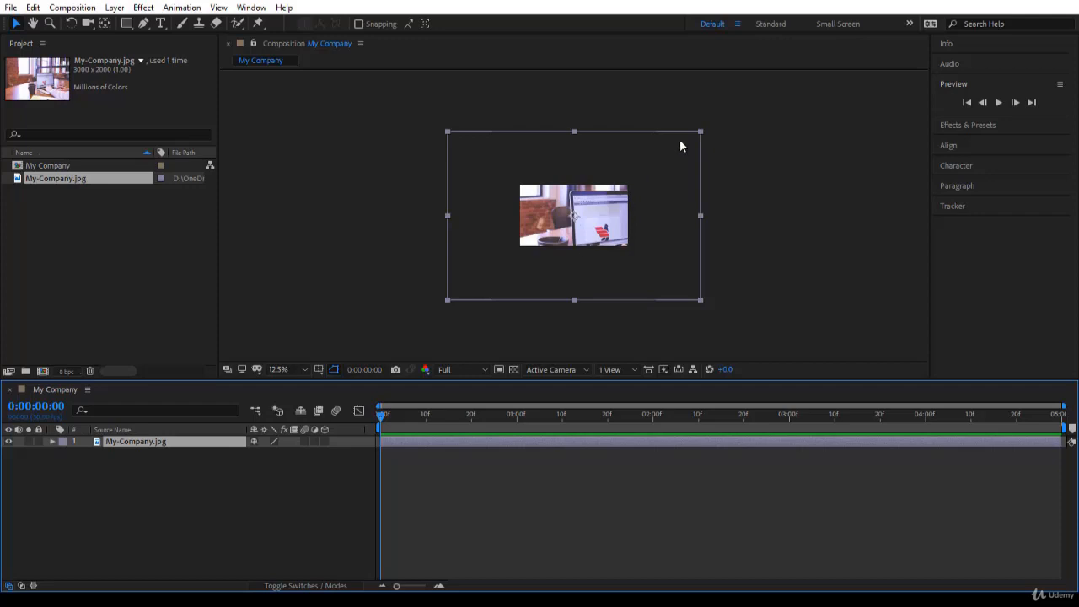
{"action": "left_click_drag", "start_coordinate": [700, 131], "coordinate": [639, 148]}
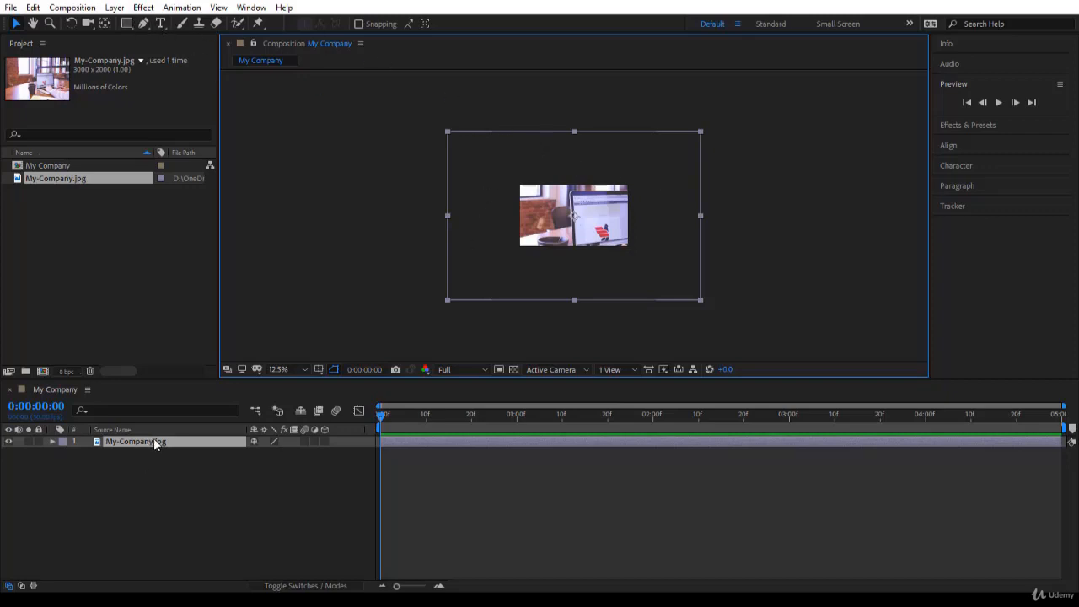
Step: Apply Transform > Fit to Comp Width to the My-Company.jpg layer
{"action": "right_click", "coordinate": [135, 441]}
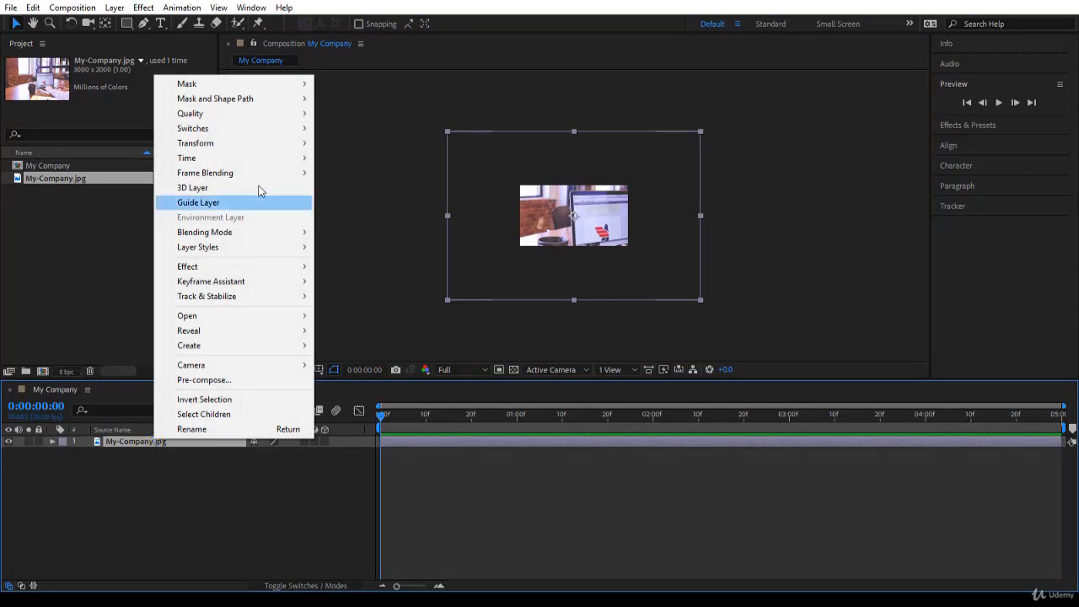
{"action": "mouse_move", "coordinate": [195, 142]}
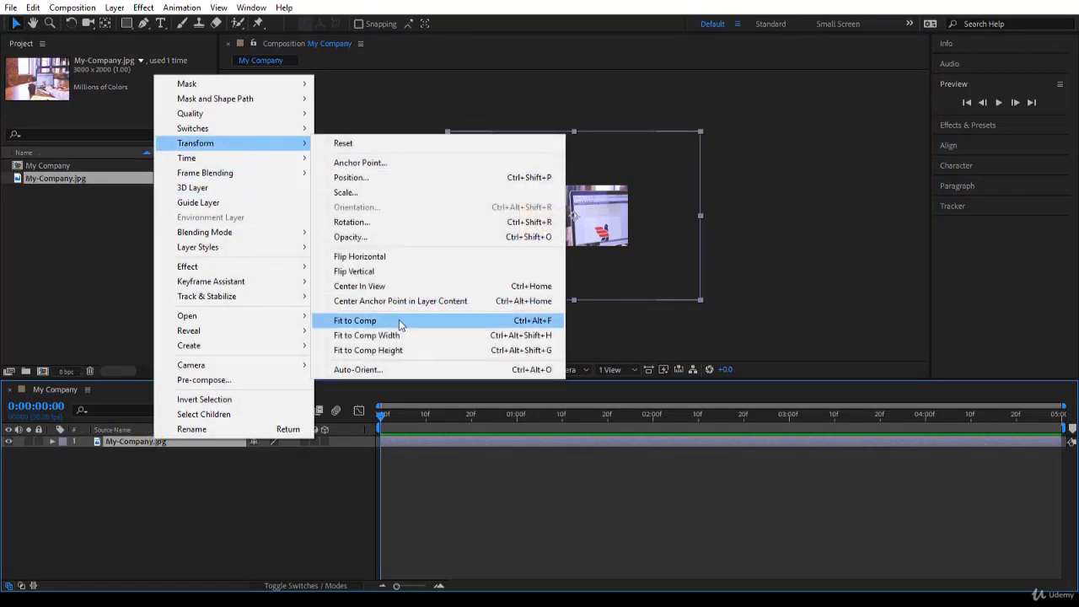
{"action": "mouse_move", "coordinate": [401, 341]}
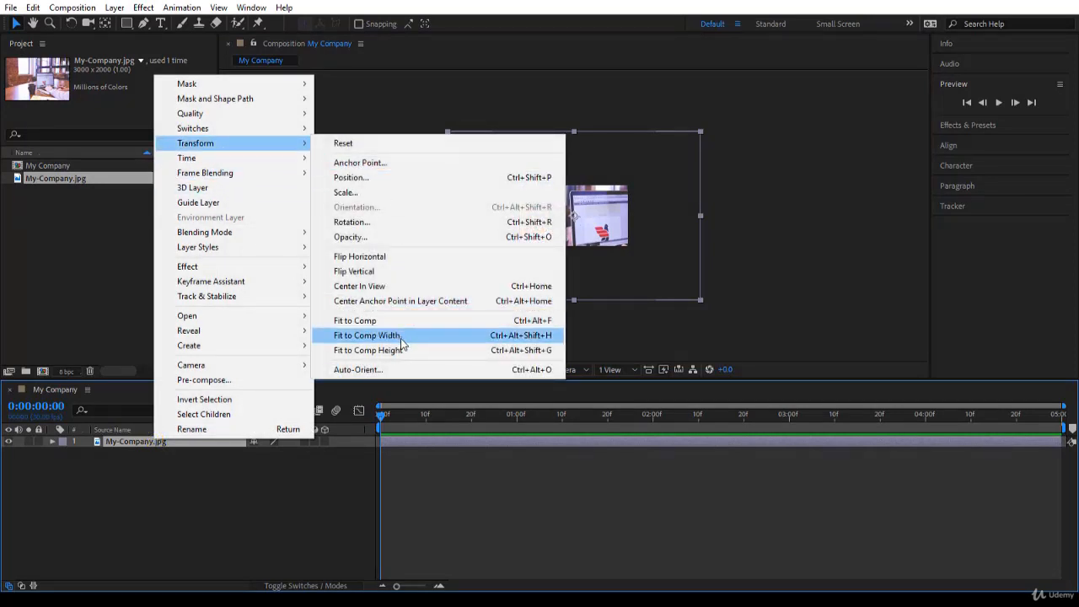
{"action": "mouse_move", "coordinate": [403, 350]}
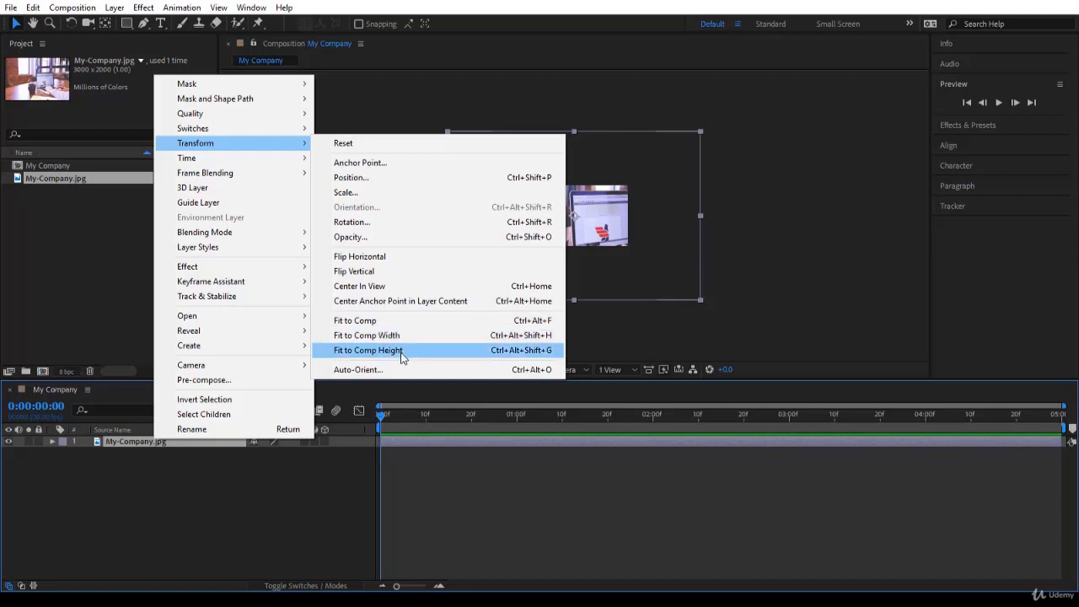
{"action": "mouse_move", "coordinate": [401, 336]}
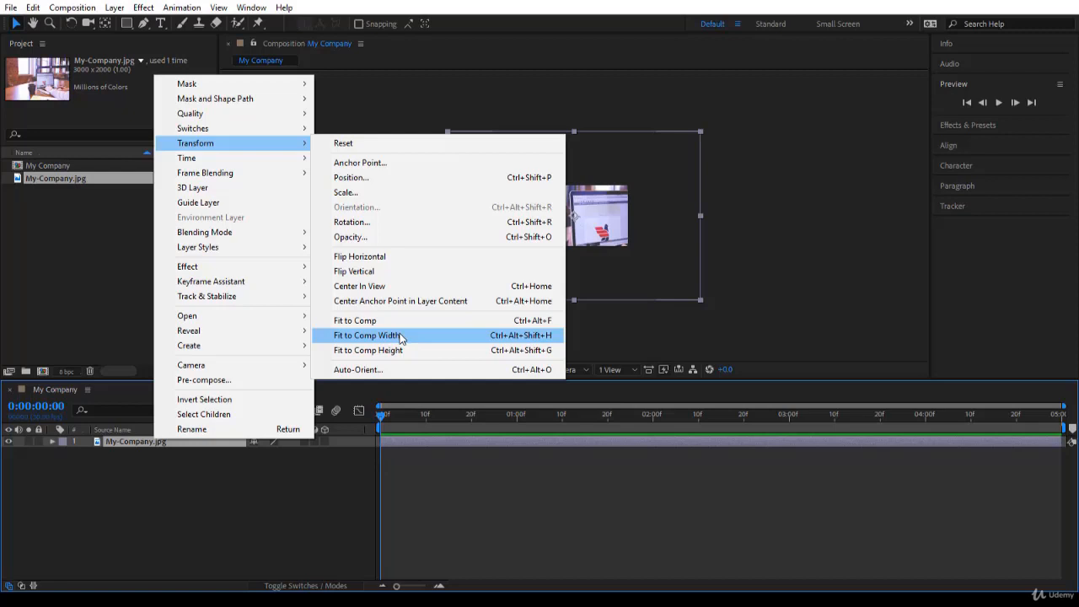
{"action": "mouse_move", "coordinate": [411, 341]}
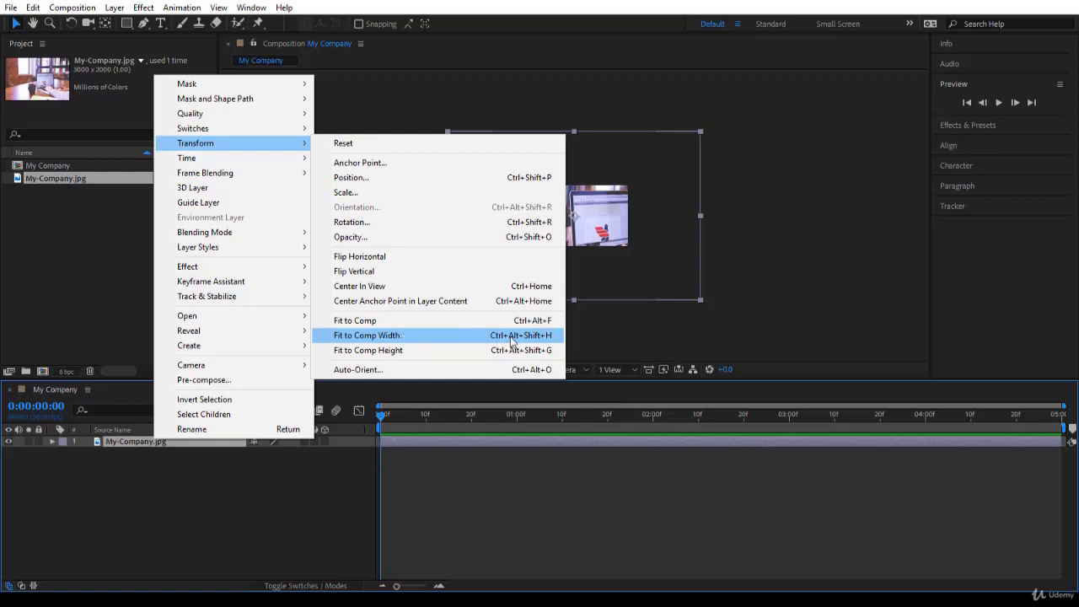
{"action": "mouse_move", "coordinate": [409, 342]}
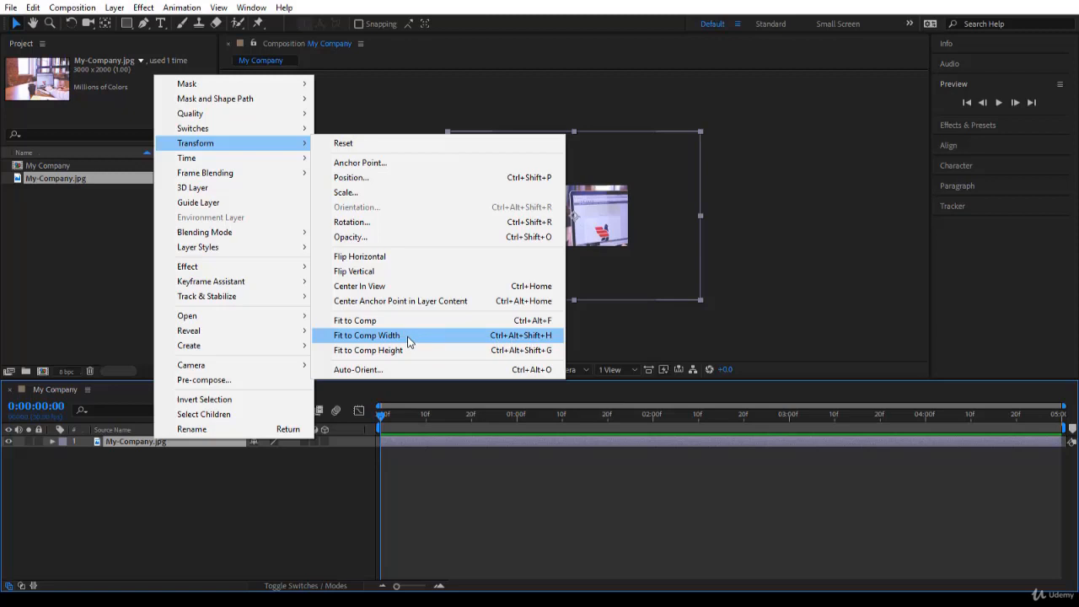
{"action": "left_click", "coordinate": [367, 335]}
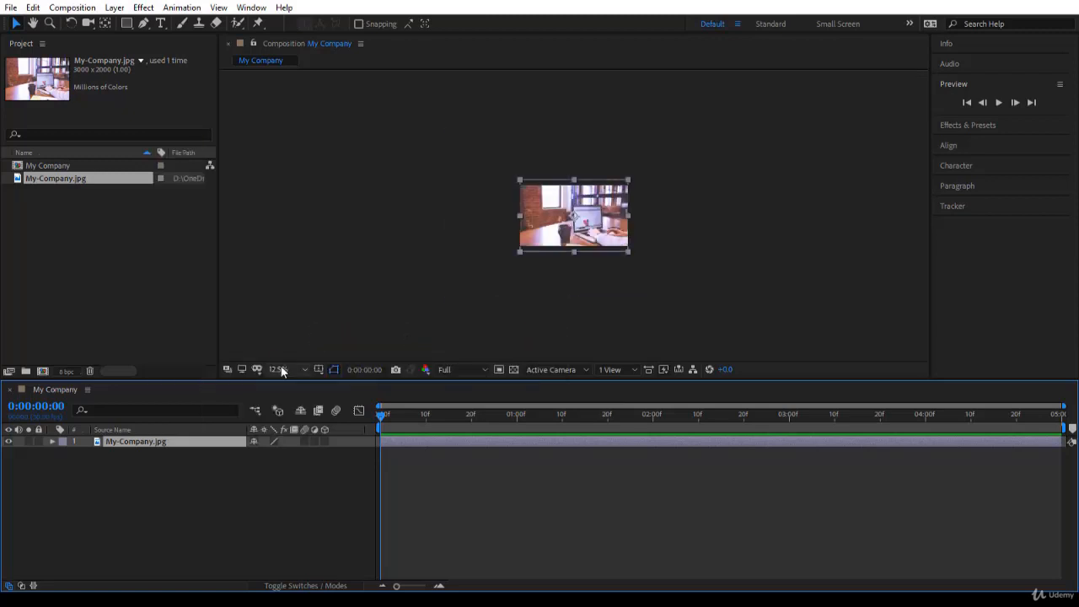
Step: Set the viewer magnification to Fit up to 100%
{"action": "left_click", "coordinate": [278, 369]}
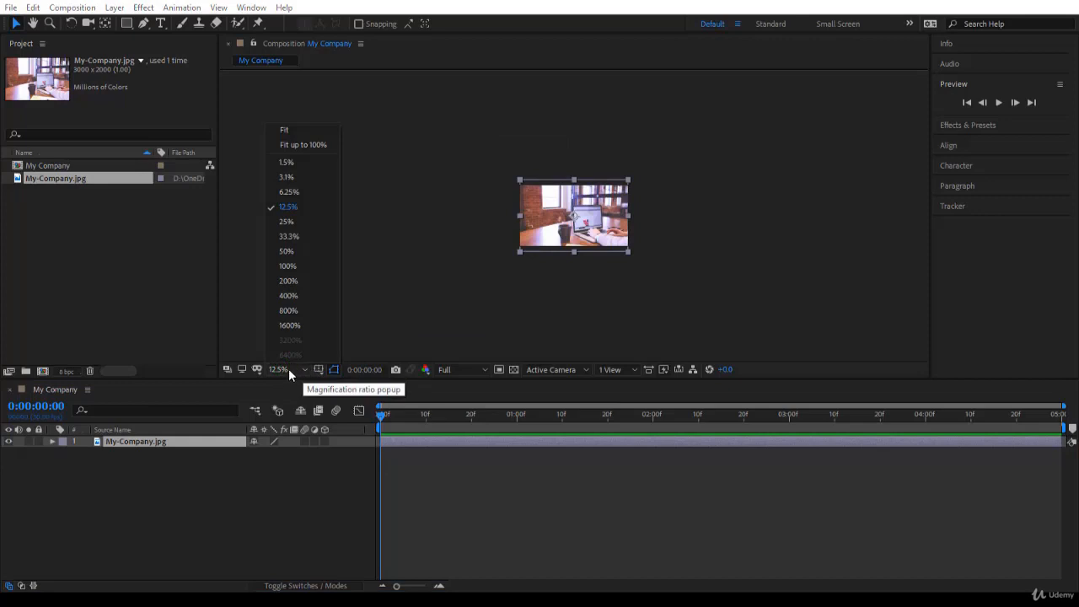
{"action": "mouse_move", "coordinate": [310, 144]}
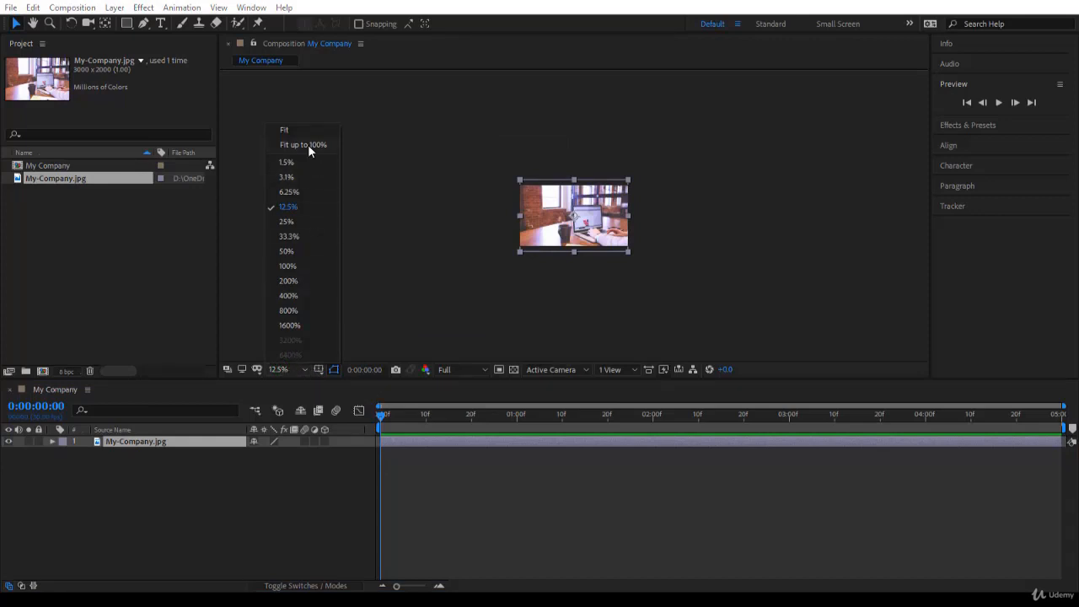
{"action": "left_click", "coordinate": [284, 129]}
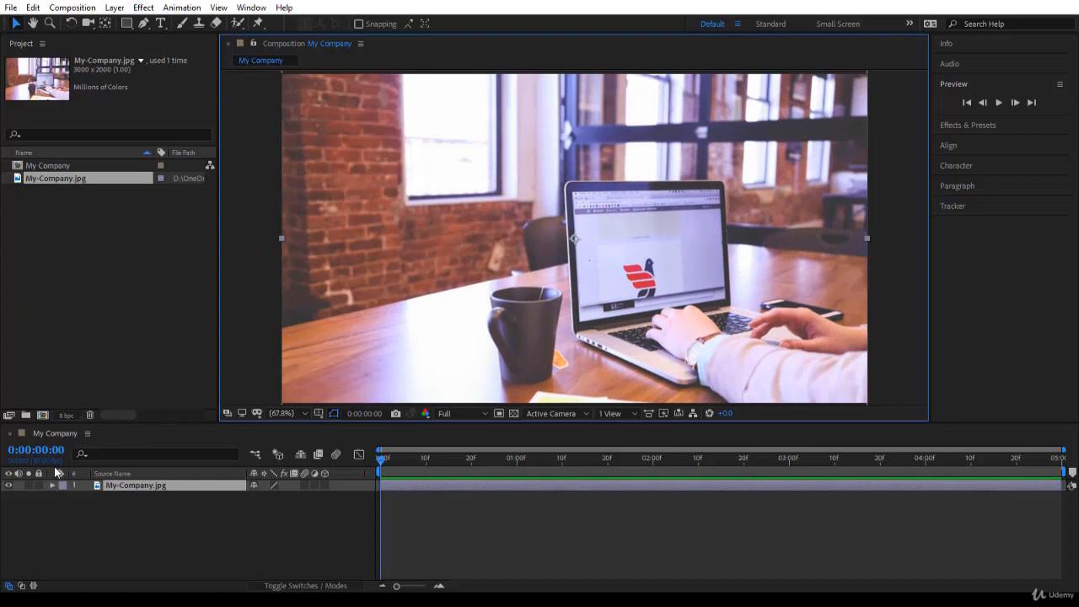
{"action": "mouse_move", "coordinate": [39, 473]}
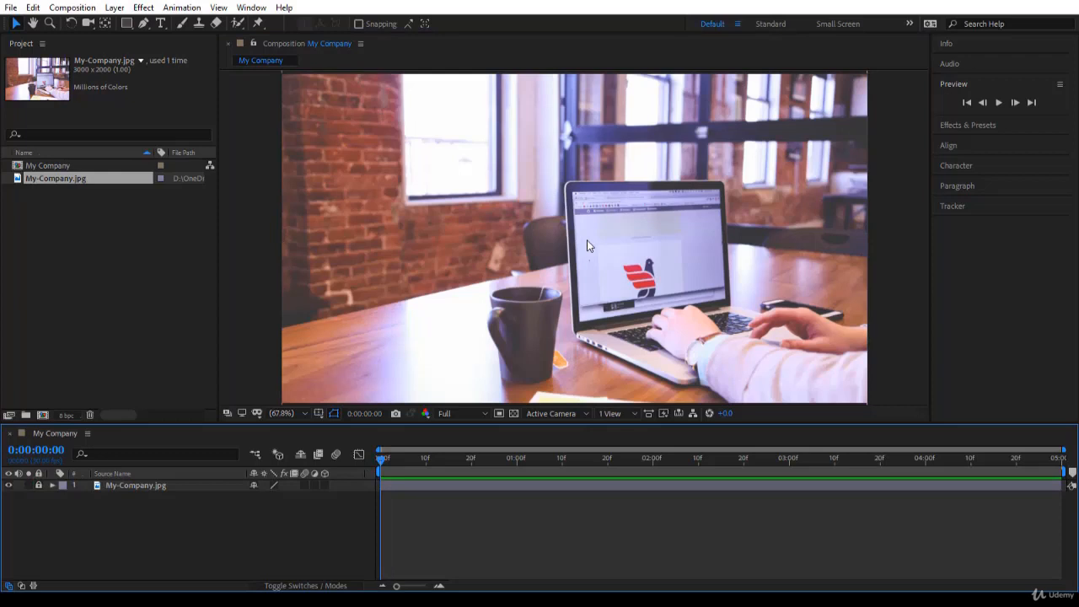
{"action": "mouse_move", "coordinate": [167, 33]}
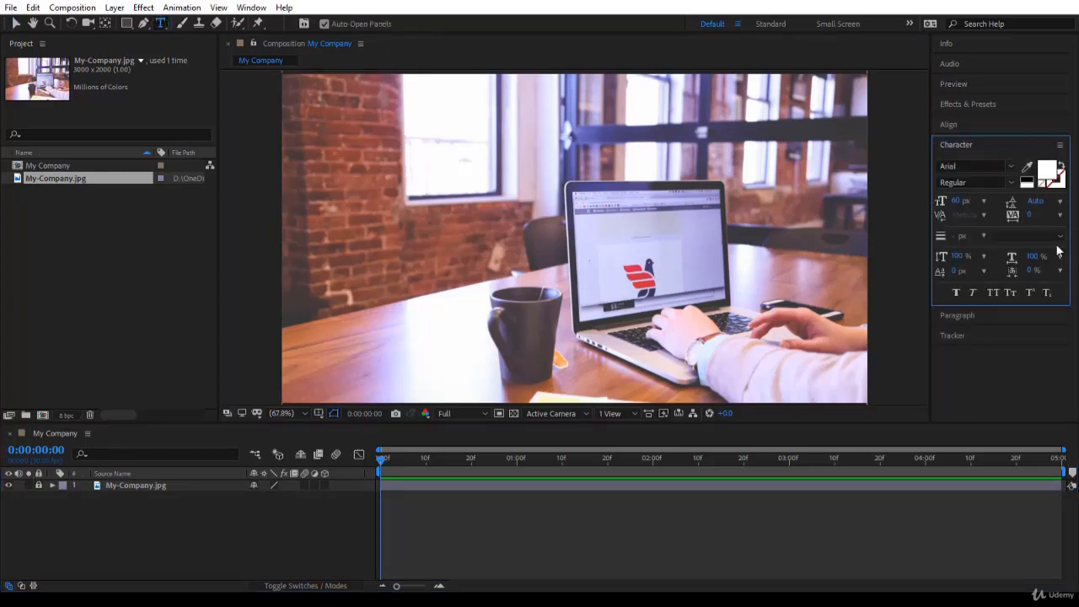
{"action": "mouse_move", "coordinate": [962, 244]}
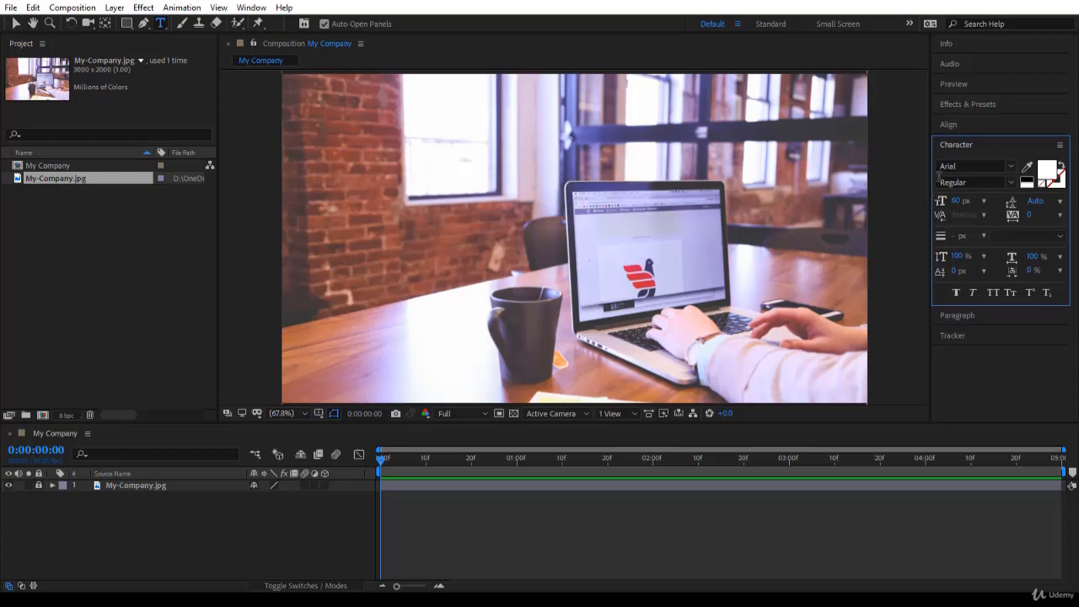
{"action": "mouse_move", "coordinate": [970, 166]}
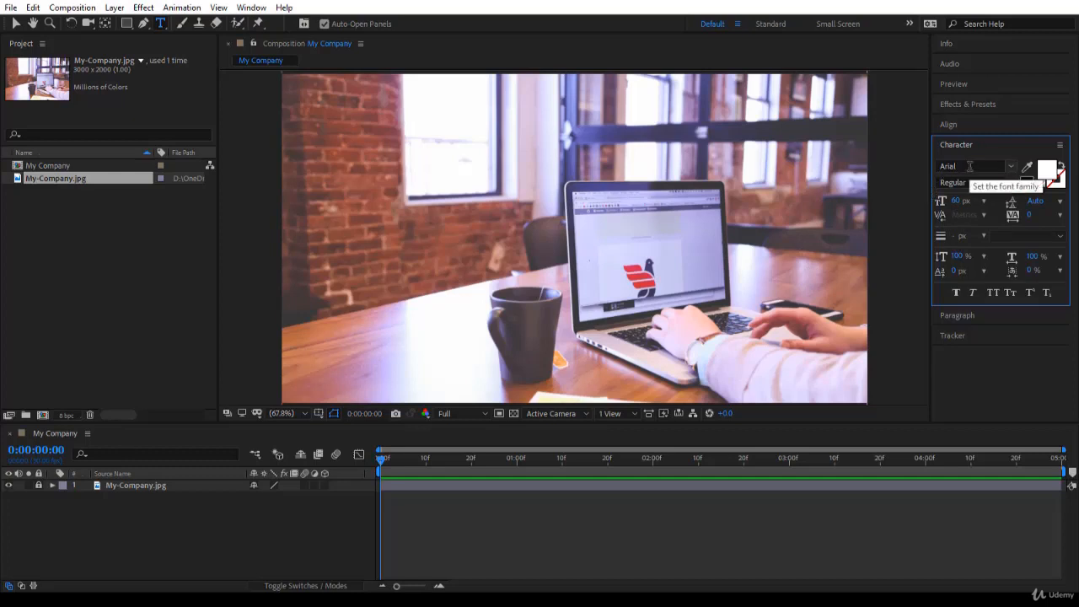
{"action": "mouse_move", "coordinate": [946, 159]}
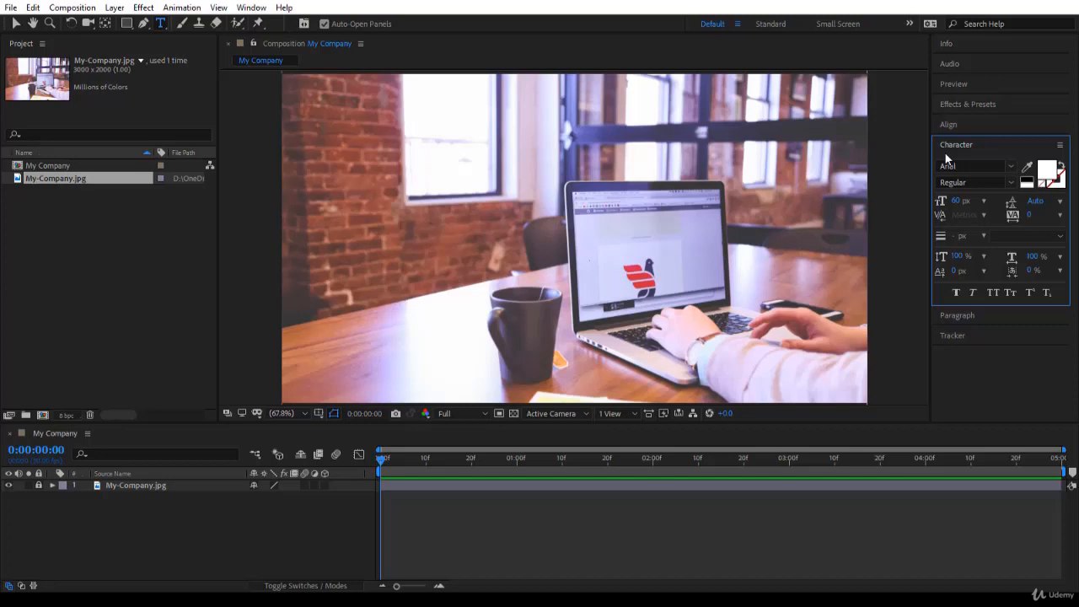
{"action": "mouse_move", "coordinate": [399, 173]}
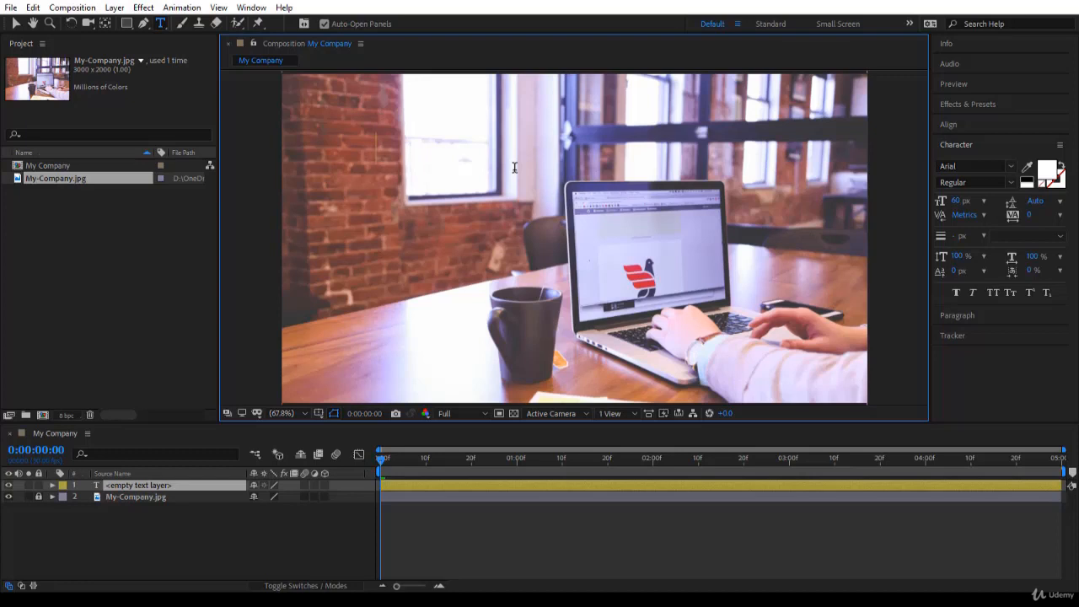
Step: Type 'Graphics Design' and 'Motion Graphics', then begin a 'Web Design' line below
{"action": "type", "text": "Graphics Design"}
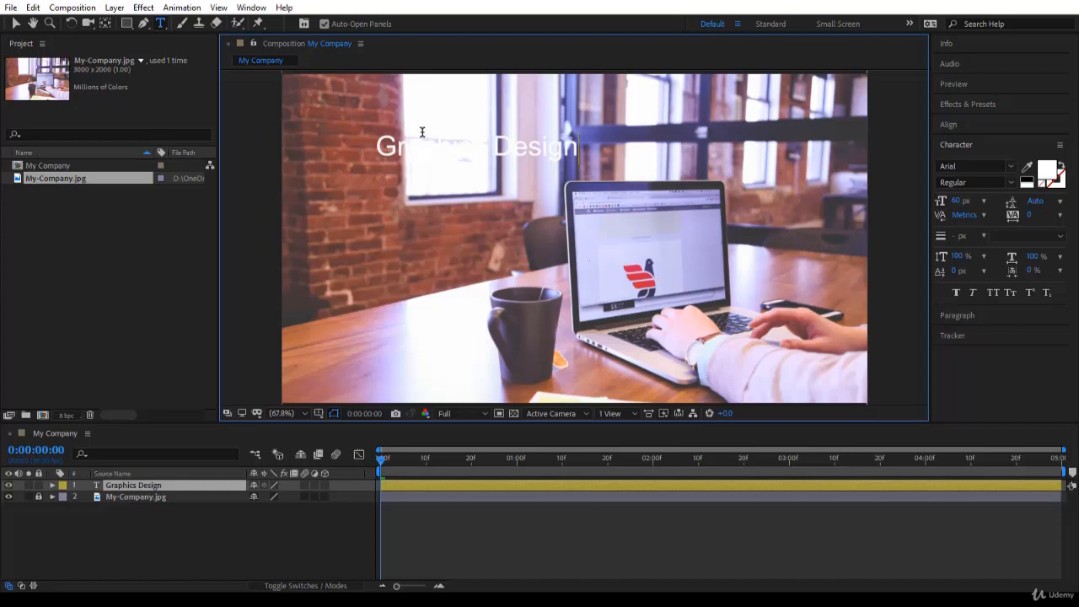
{"action": "left_click", "coordinate": [132, 485]}
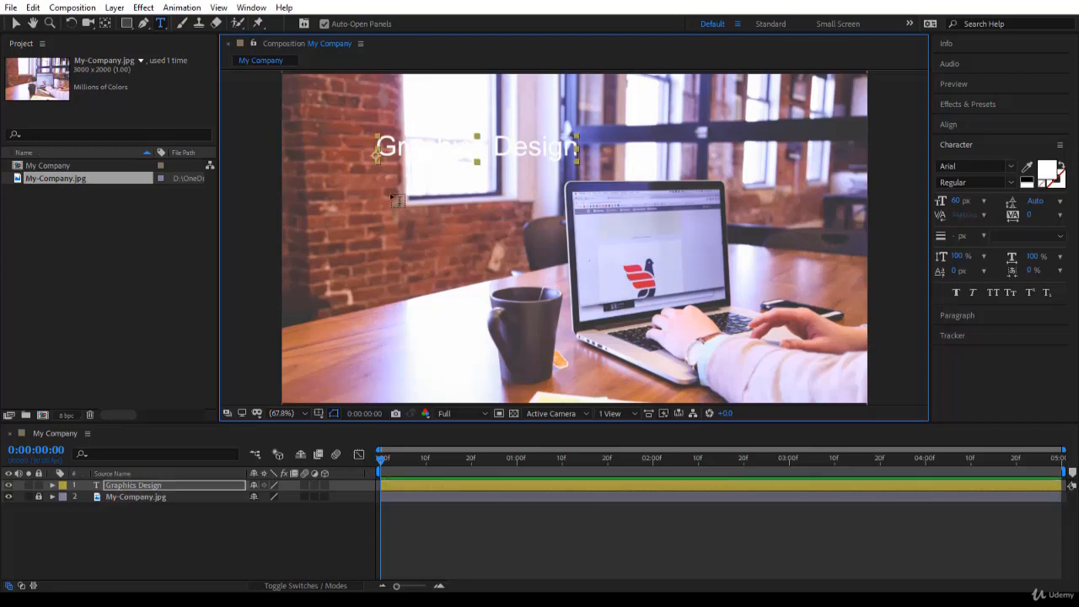
{"action": "left_click", "coordinate": [425, 211]}
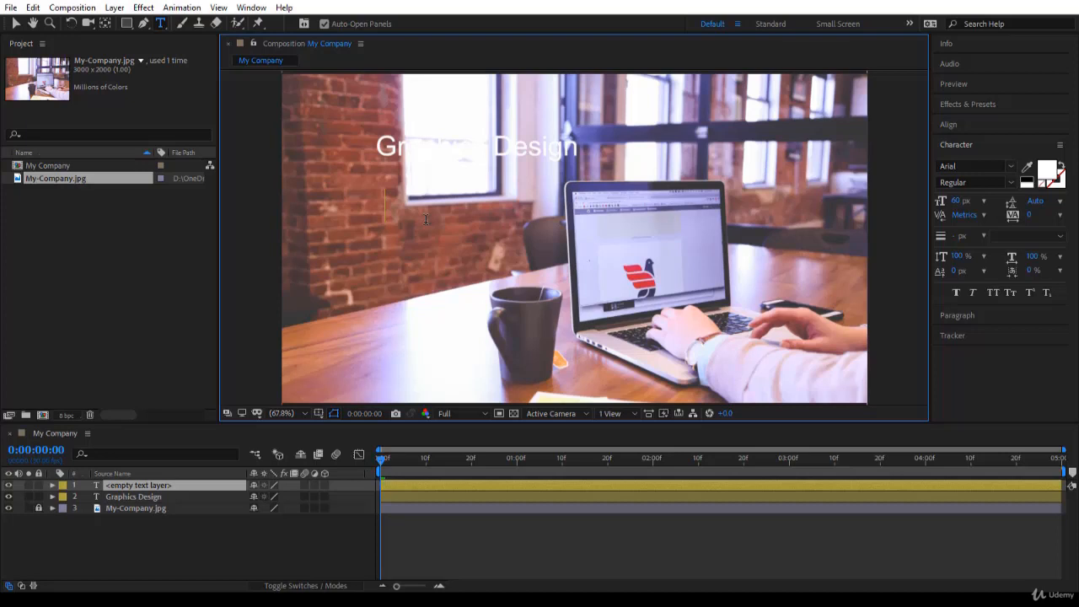
{"action": "type", "text": "Motion Graphics"}
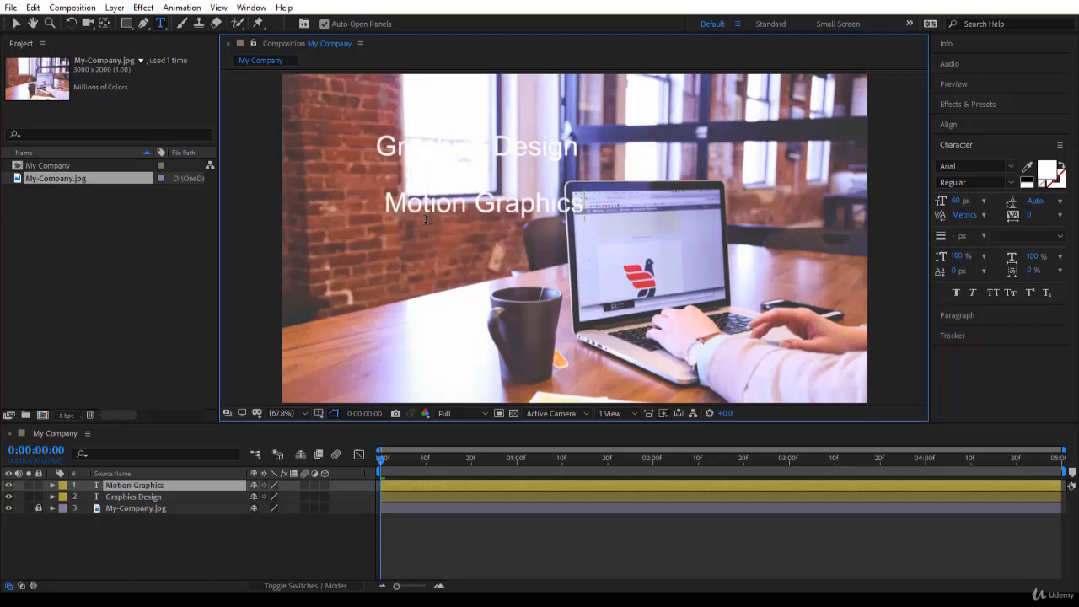
{"action": "left_click", "coordinate": [133, 484]}
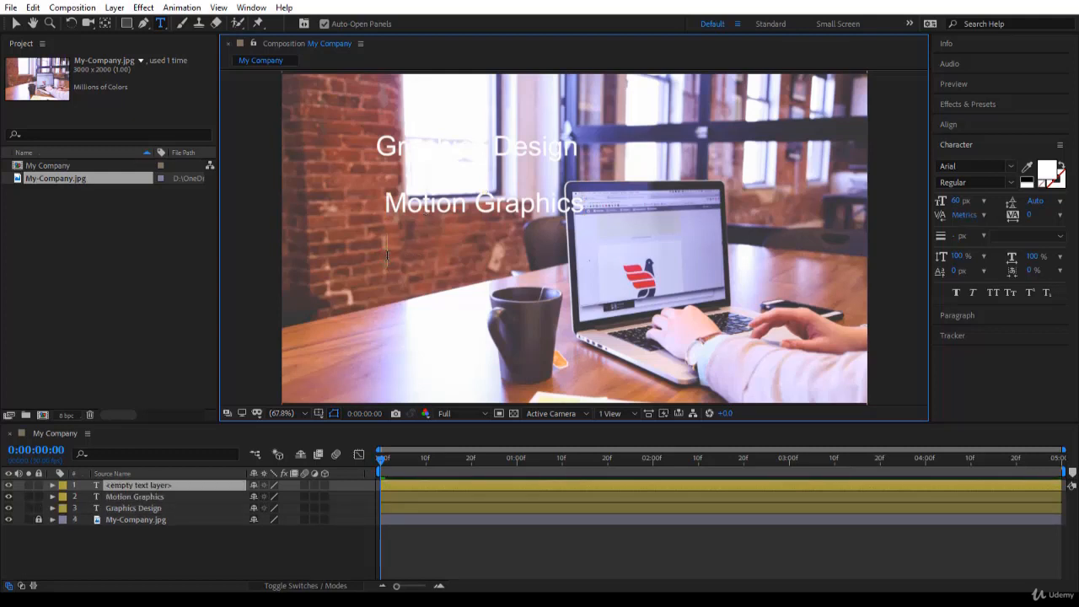
{"action": "type", "text": "Web Design"}
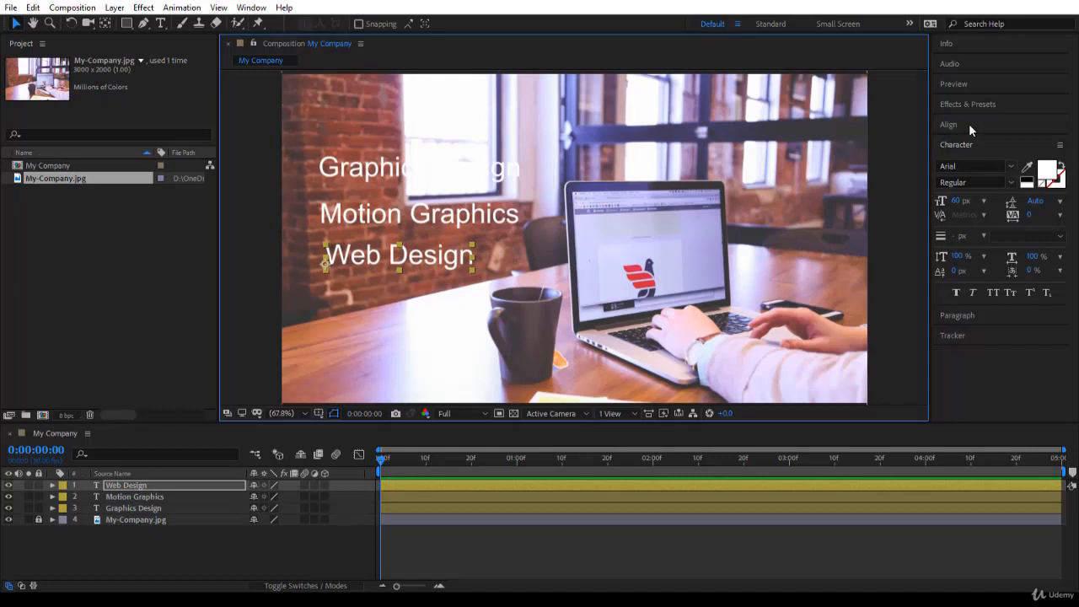
Step: Open the Align panel and select the Graphics Design, Motion Graphics and Web Design layers together
{"action": "left_click", "coordinate": [947, 124]}
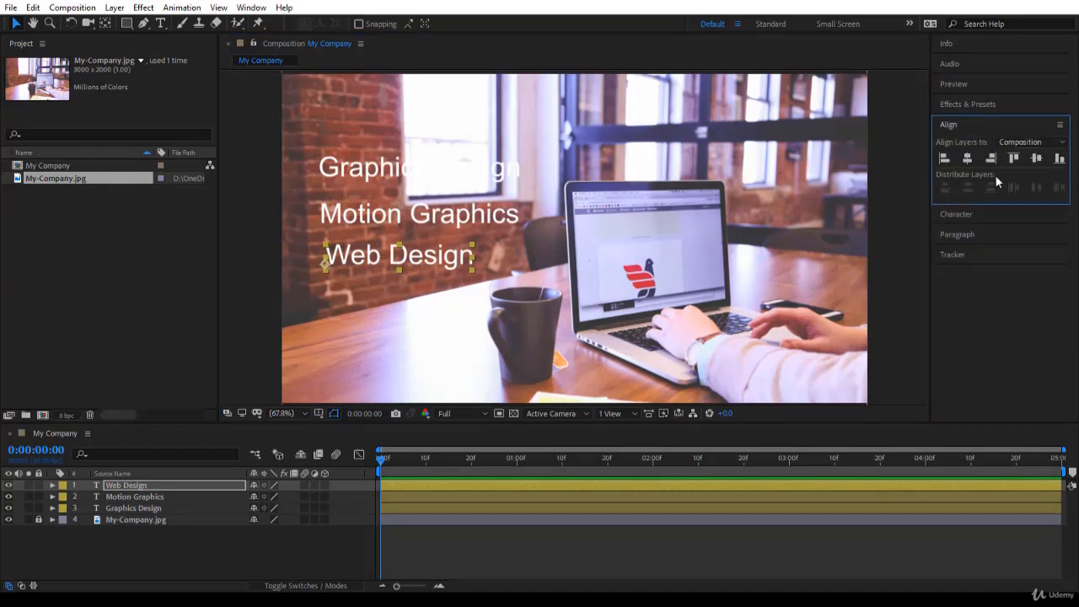
{"action": "left_click", "coordinate": [135, 497]}
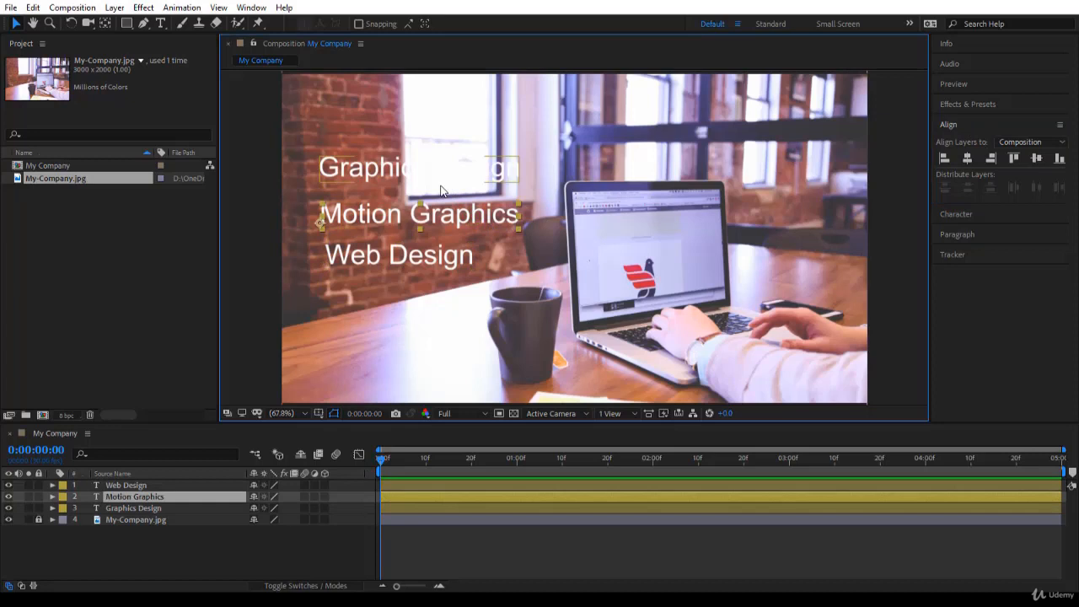
{"action": "mouse_move", "coordinate": [266, 302]}
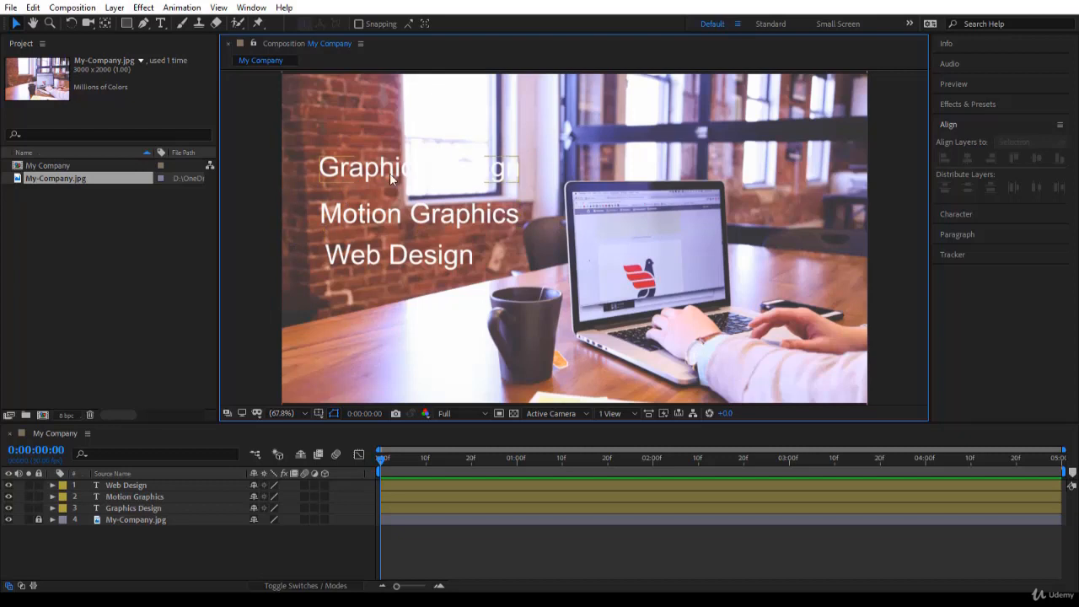
{"action": "left_click", "coordinate": [133, 508]}
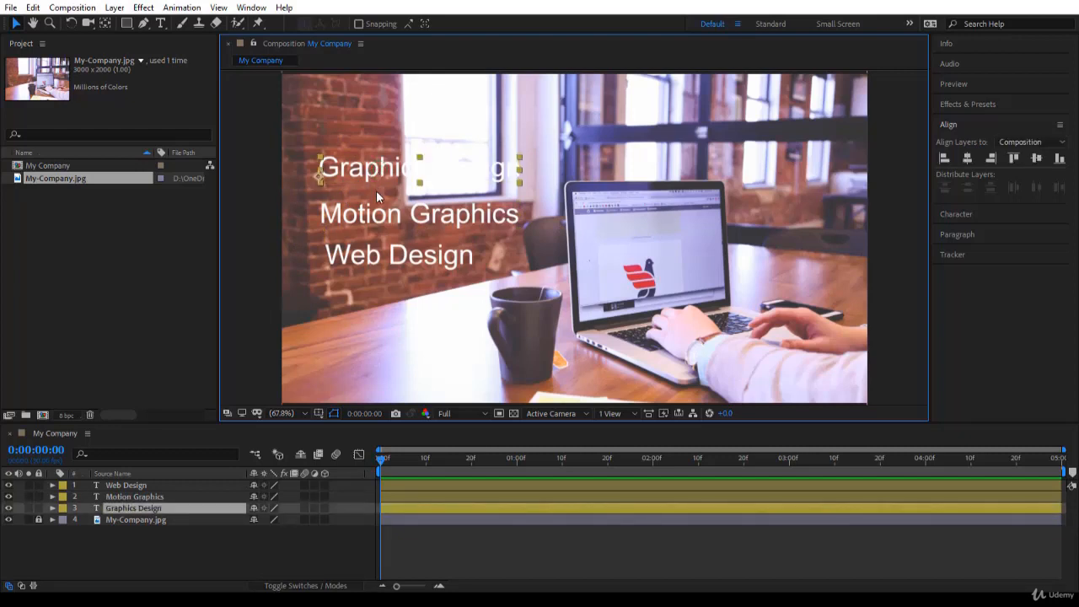
{"action": "left_click", "coordinate": [135, 497]}
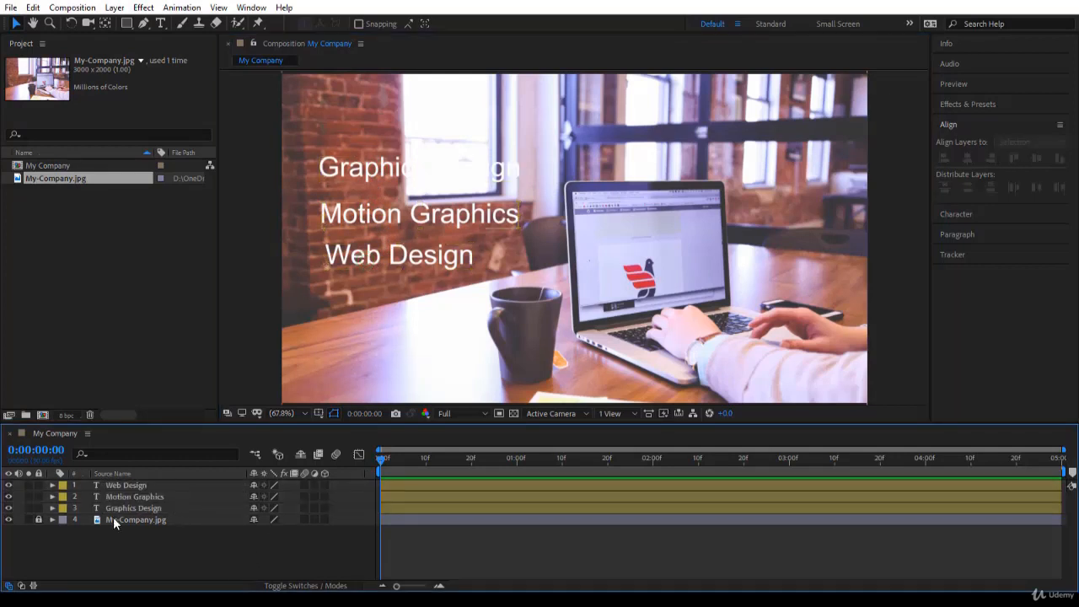
{"action": "left_click", "coordinate": [133, 508]}
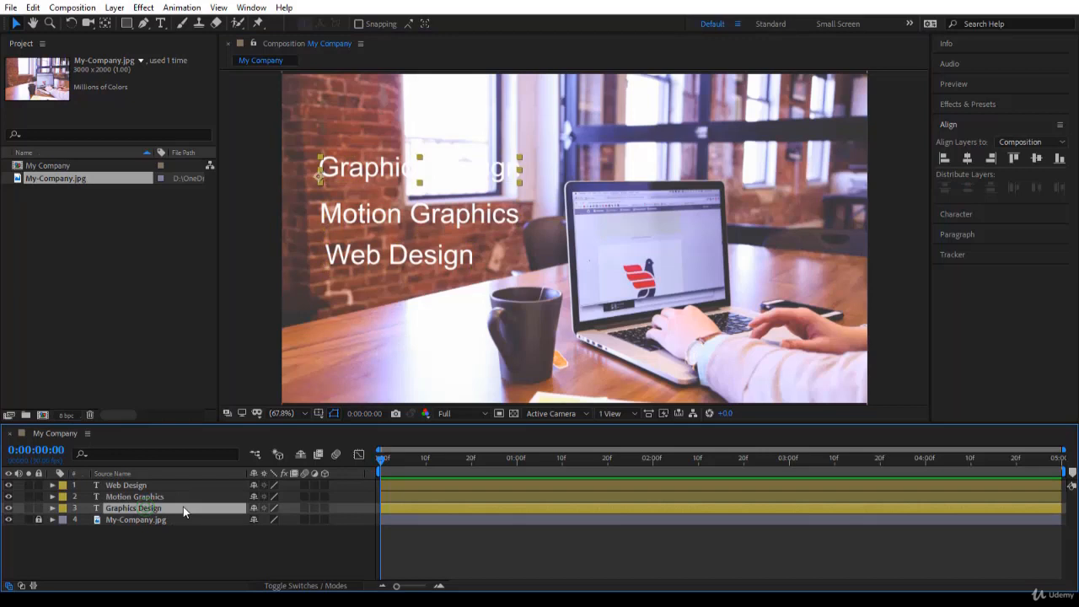
{"action": "mouse_move", "coordinate": [153, 493]}
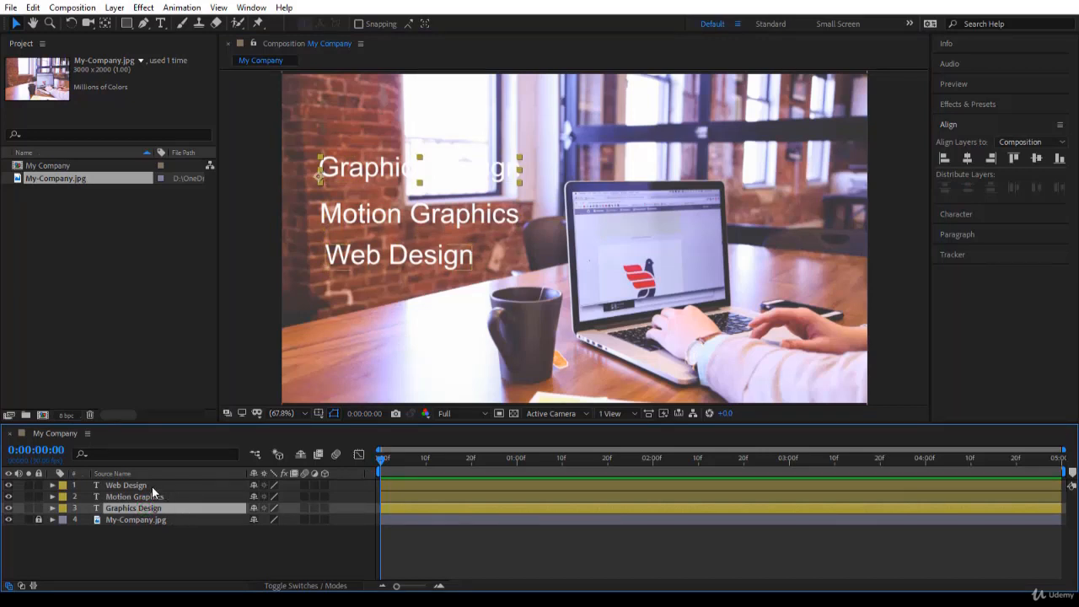
{"action": "left_click", "coordinate": [133, 508]}
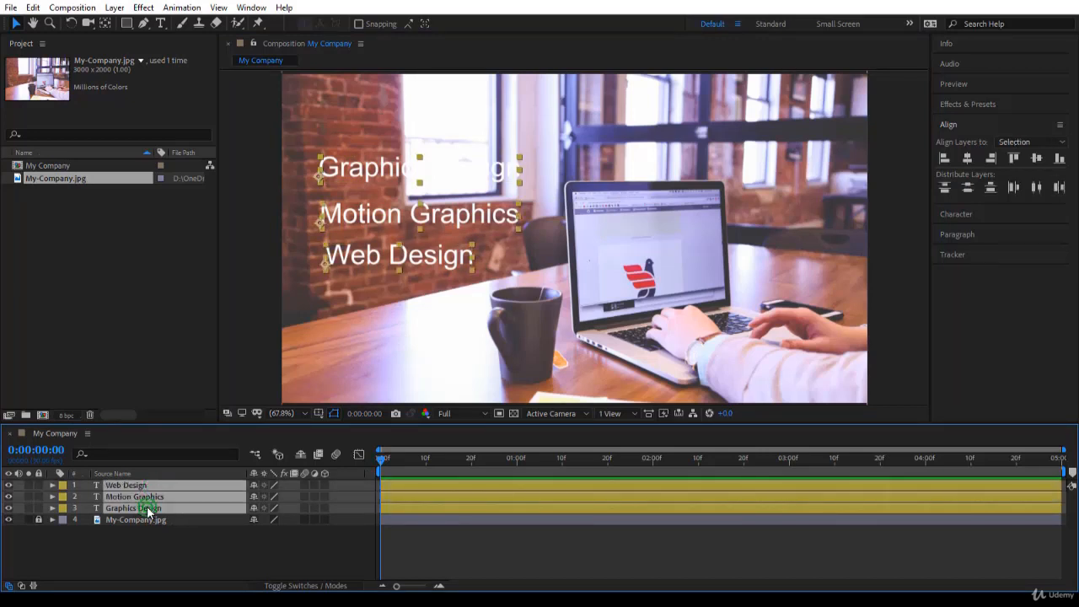
{"action": "left_click", "coordinate": [1029, 140]}
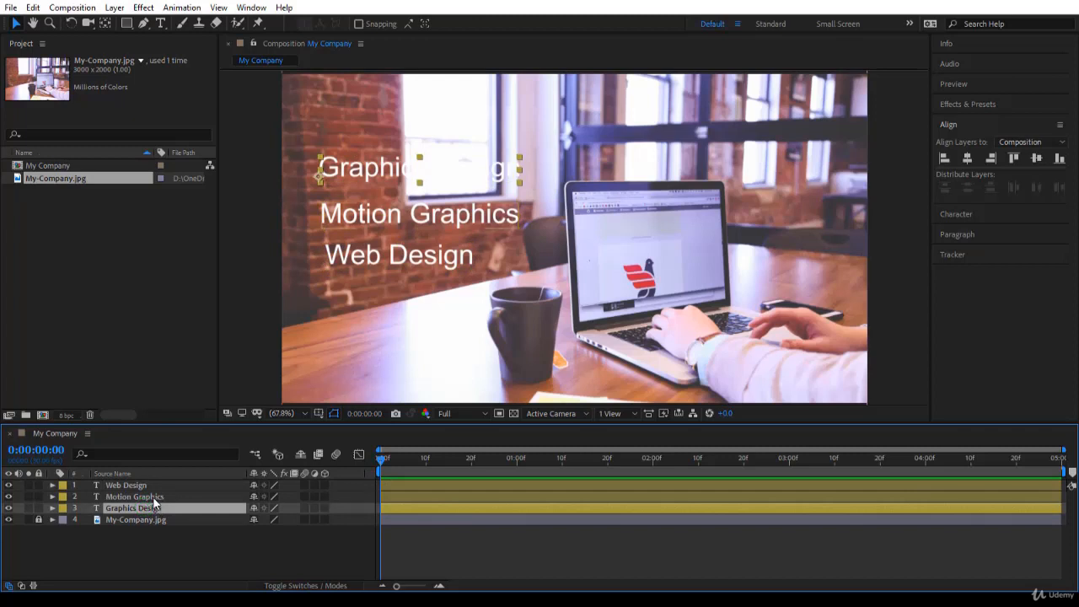
{"action": "left_click", "coordinate": [210, 544]}
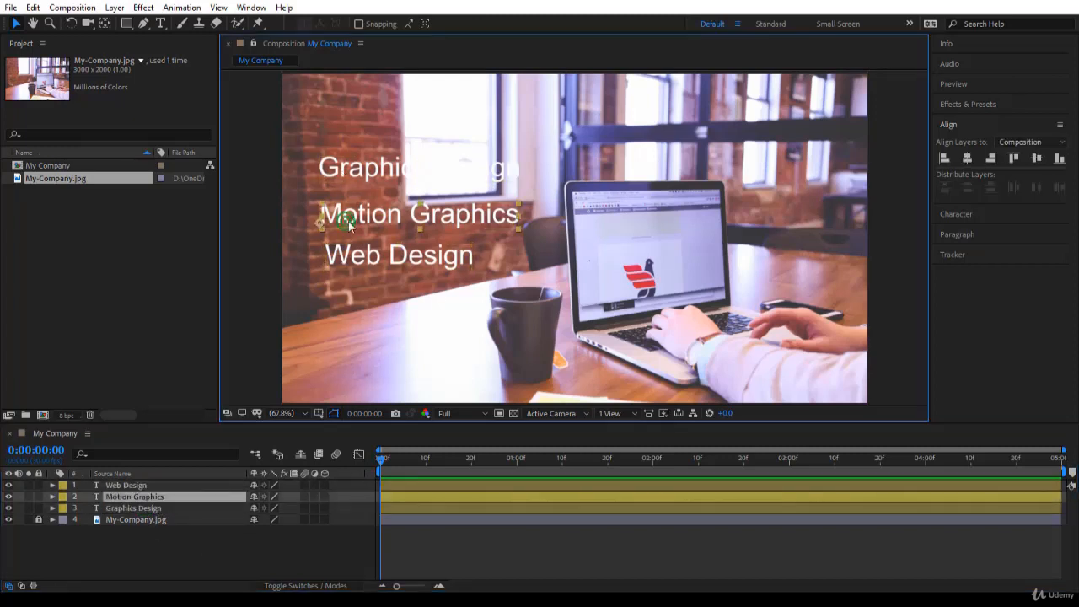
{"action": "left_click", "coordinate": [133, 508]}
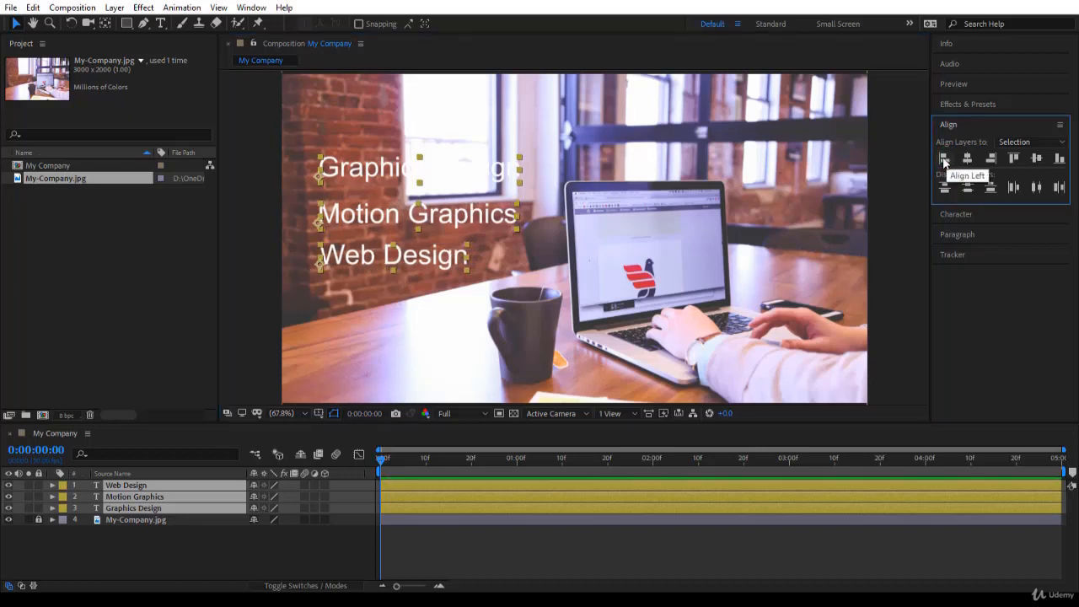
{"action": "mouse_move", "coordinate": [971, 187]}
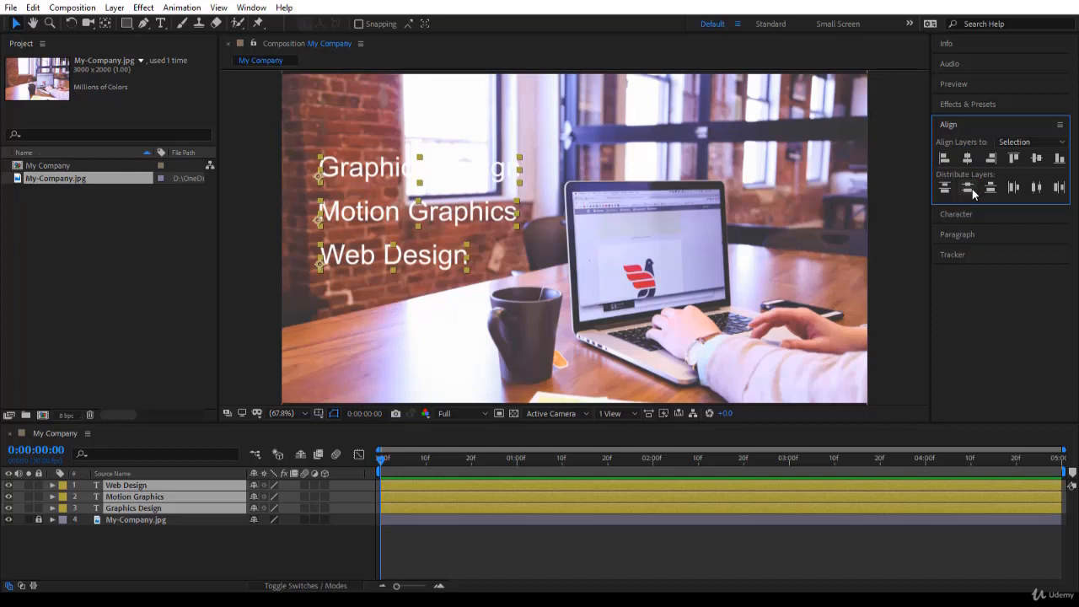
{"action": "mouse_move", "coordinate": [961, 114]}
{"action": "type", "text": "50"}
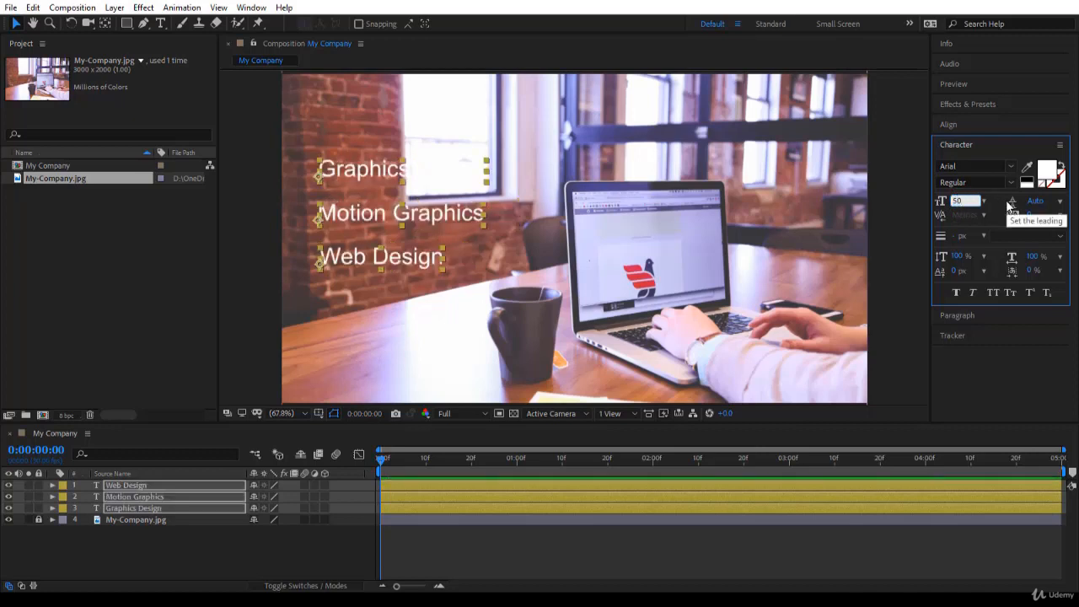
Step: Confirm a 50 px font size for the three text lines
{"action": "left_click", "coordinate": [244, 204]}
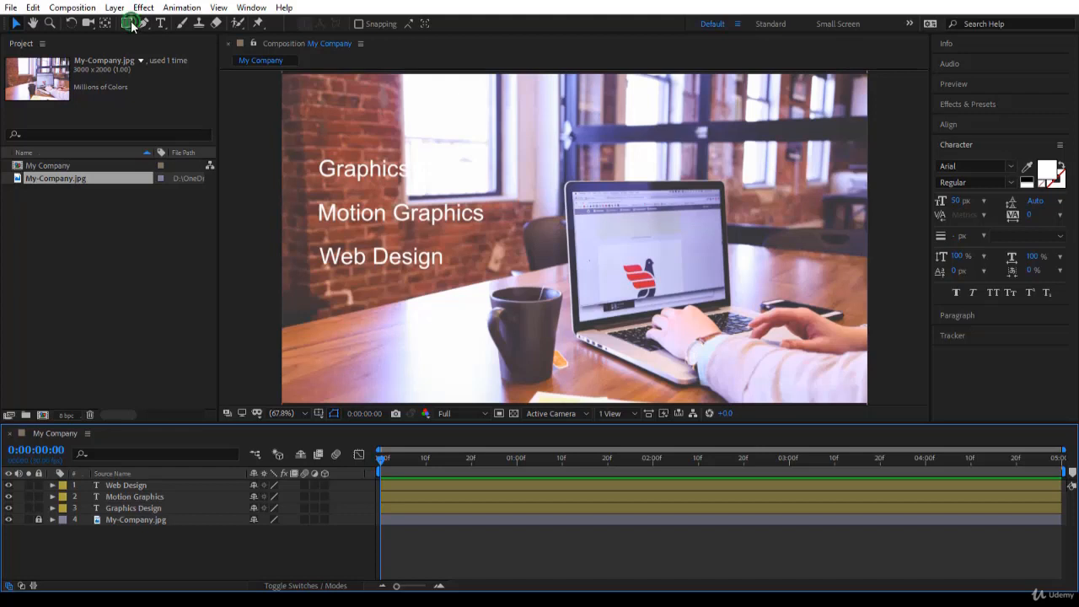
Step: Draw an orange rectangle over the three text lines and collapse its shape layer properties
{"action": "left_click", "coordinate": [130, 23]}
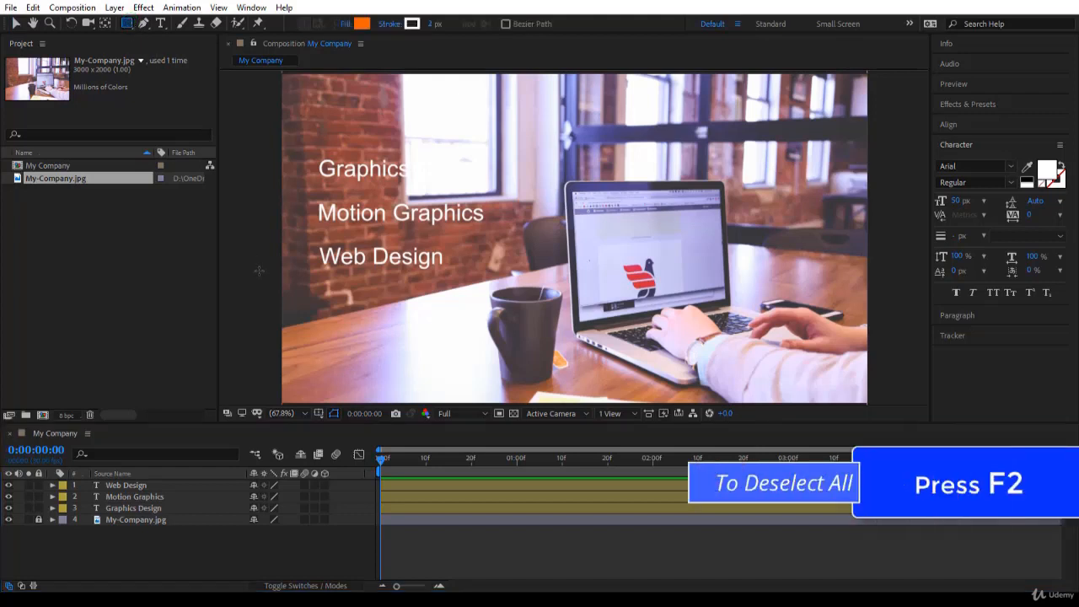
{"action": "mouse_move", "coordinate": [266, 271]}
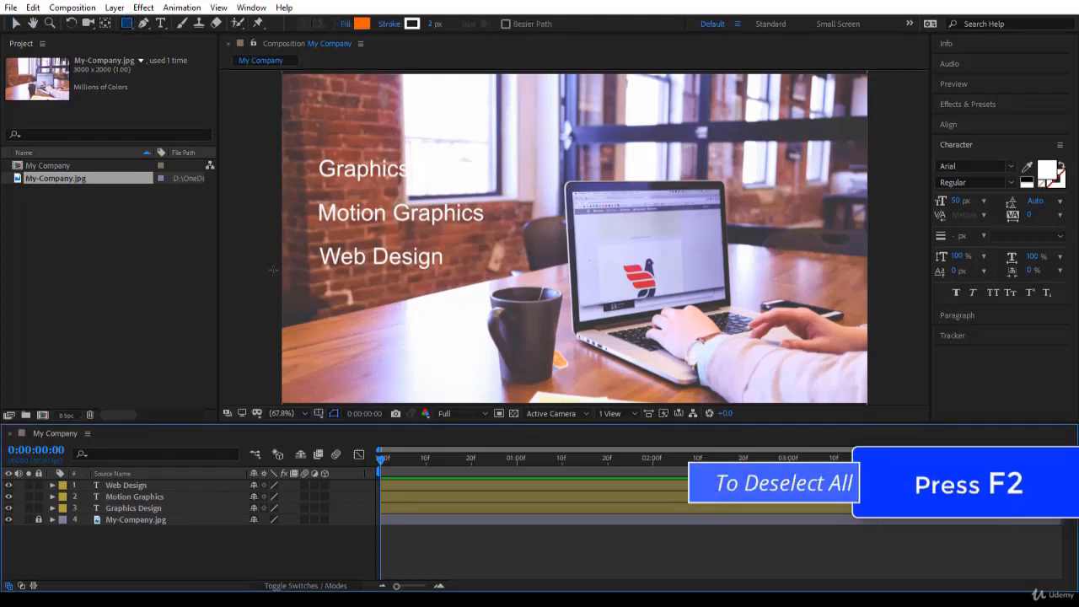
{"action": "left_click_drag", "start_coordinate": [297, 145], "coordinate": [436, 291]}
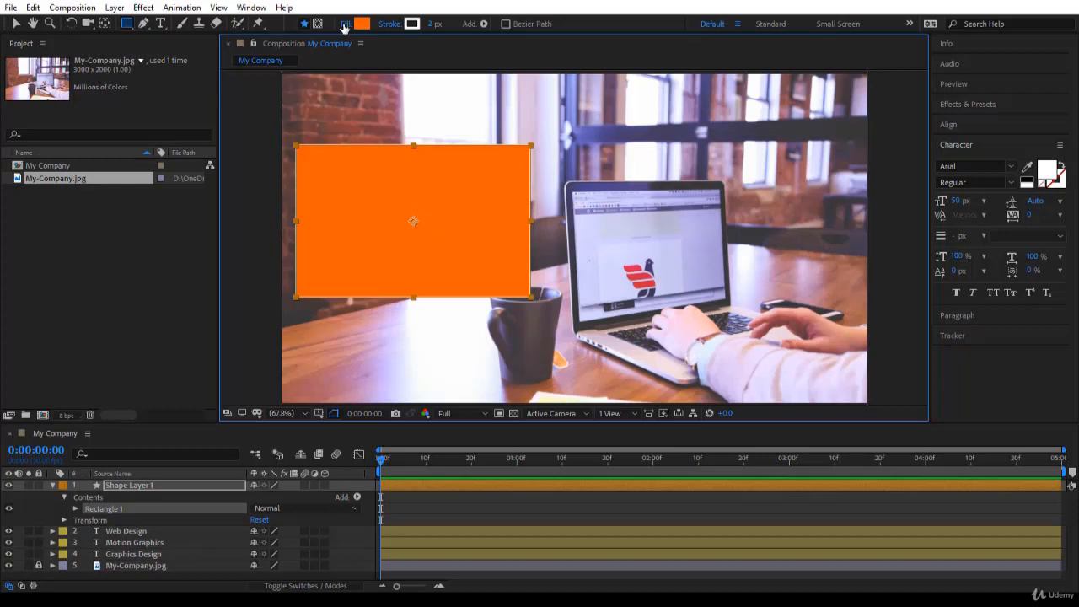
{"action": "left_click", "coordinate": [346, 24]}
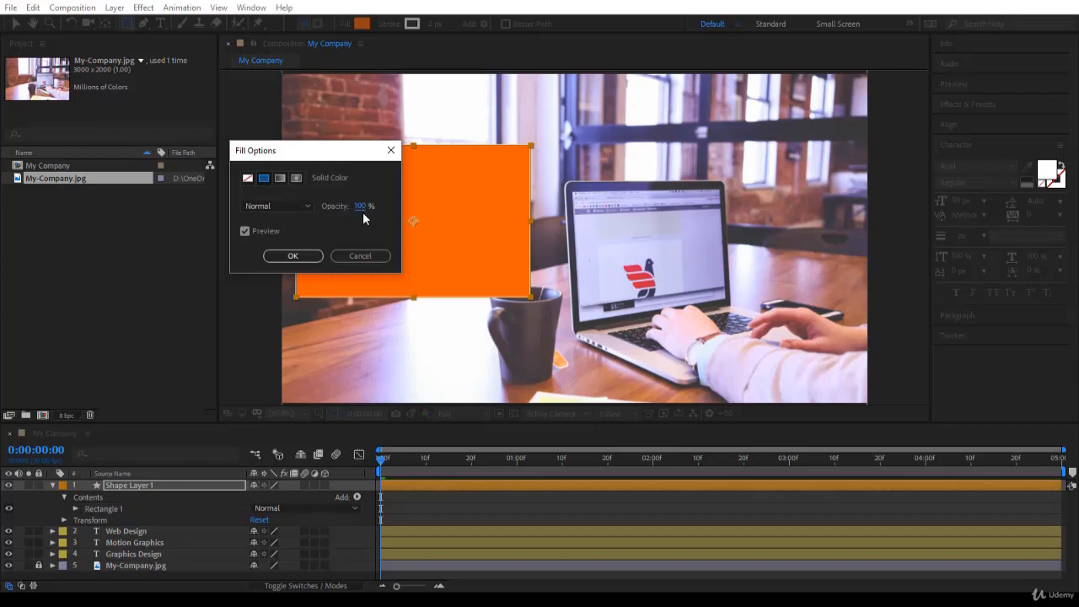
{"action": "left_click", "coordinate": [293, 255]}
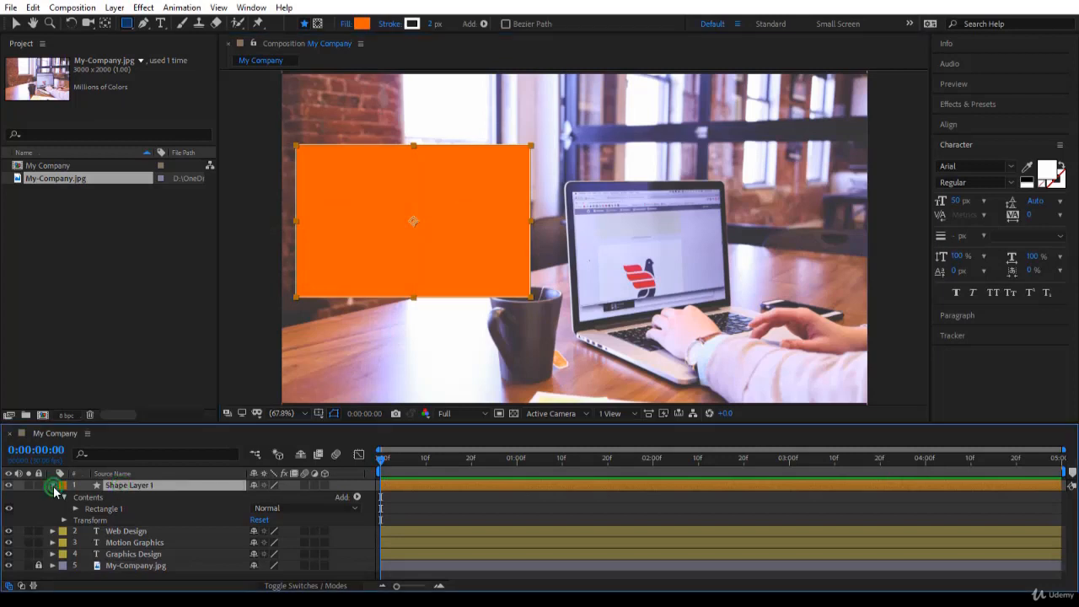
{"action": "left_click", "coordinate": [53, 485]}
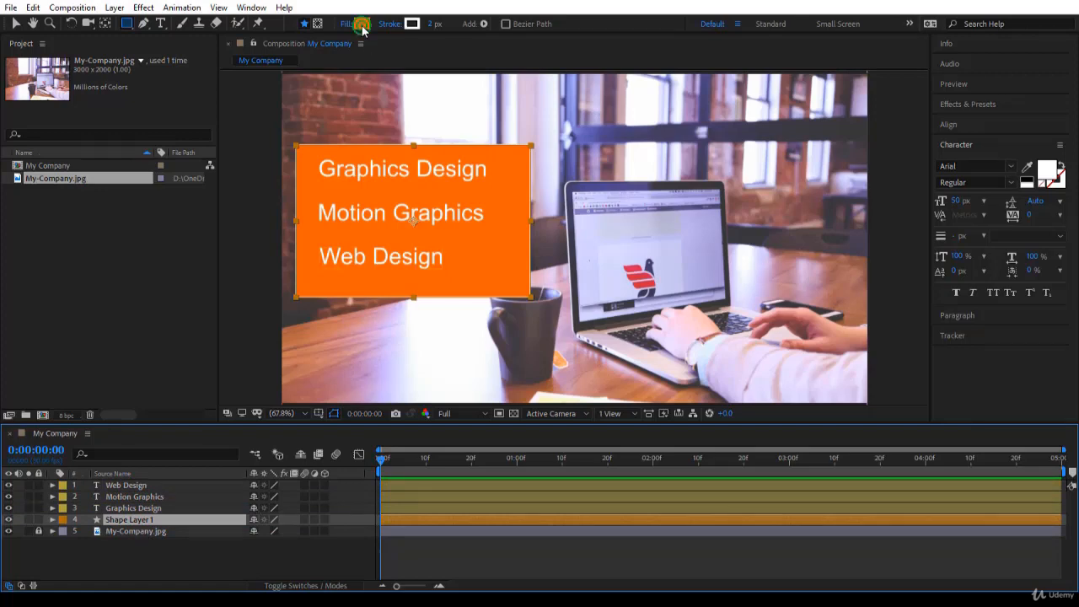
Step: Change the rectangle fill colour to dark purple 413C5C
{"action": "left_click", "coordinate": [362, 23]}
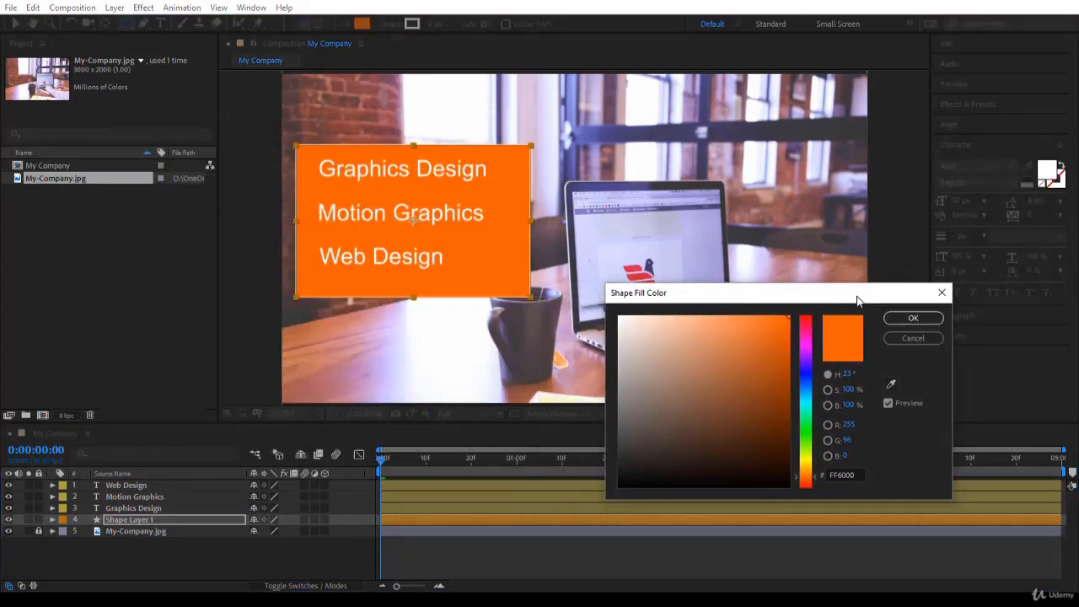
{"action": "mouse_move", "coordinate": [890, 384]}
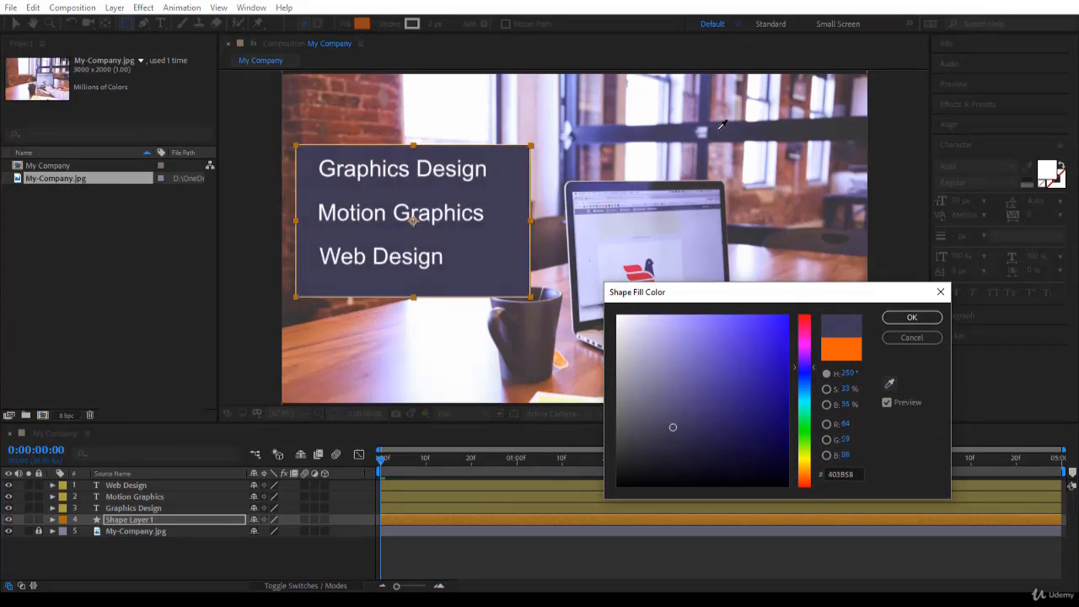
{"action": "left_click_drag", "start_coordinate": [673, 427], "coordinate": [681, 420]}
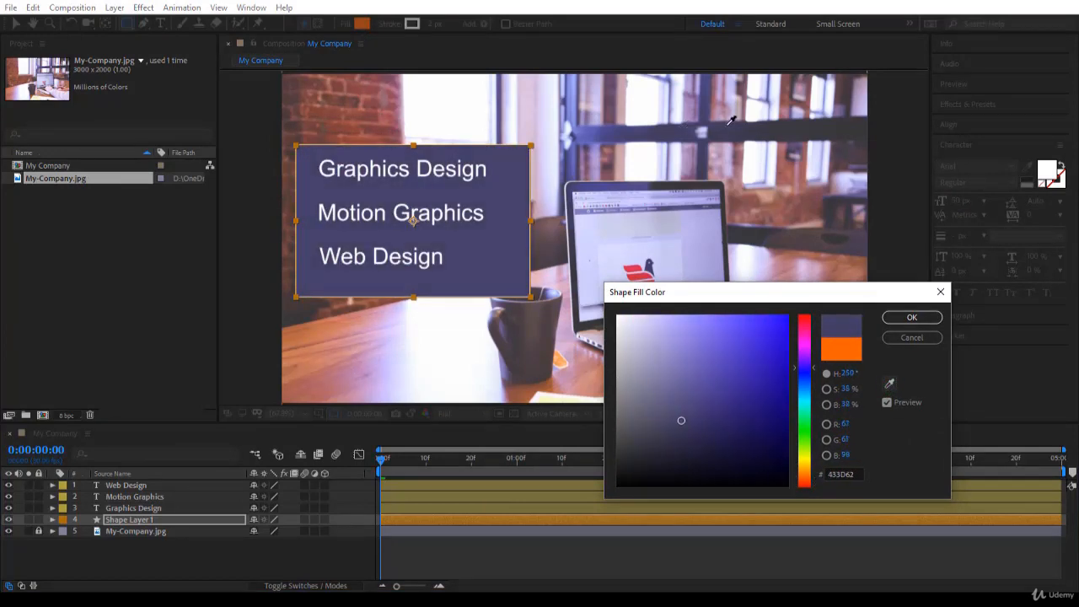
{"action": "left_click", "coordinate": [670, 428]}
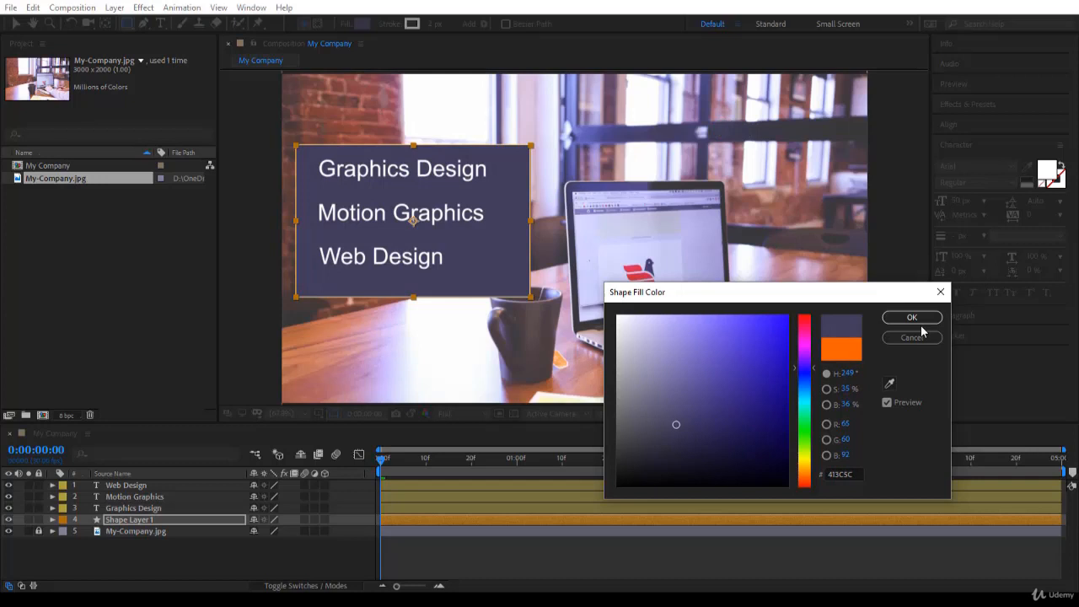
{"action": "left_click", "coordinate": [911, 317]}
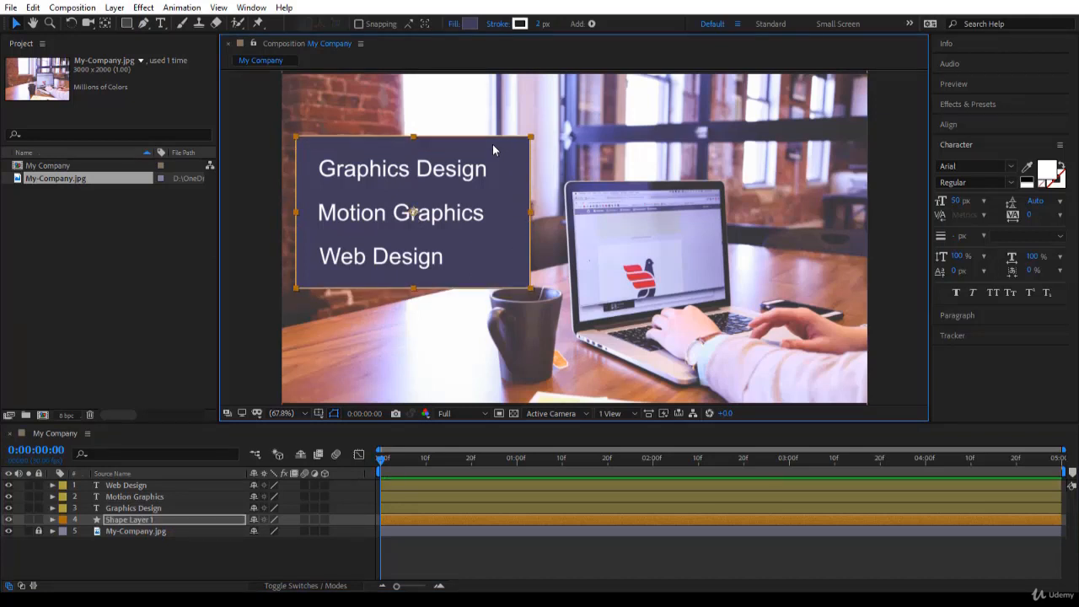
{"action": "mouse_move", "coordinate": [474, 249]}
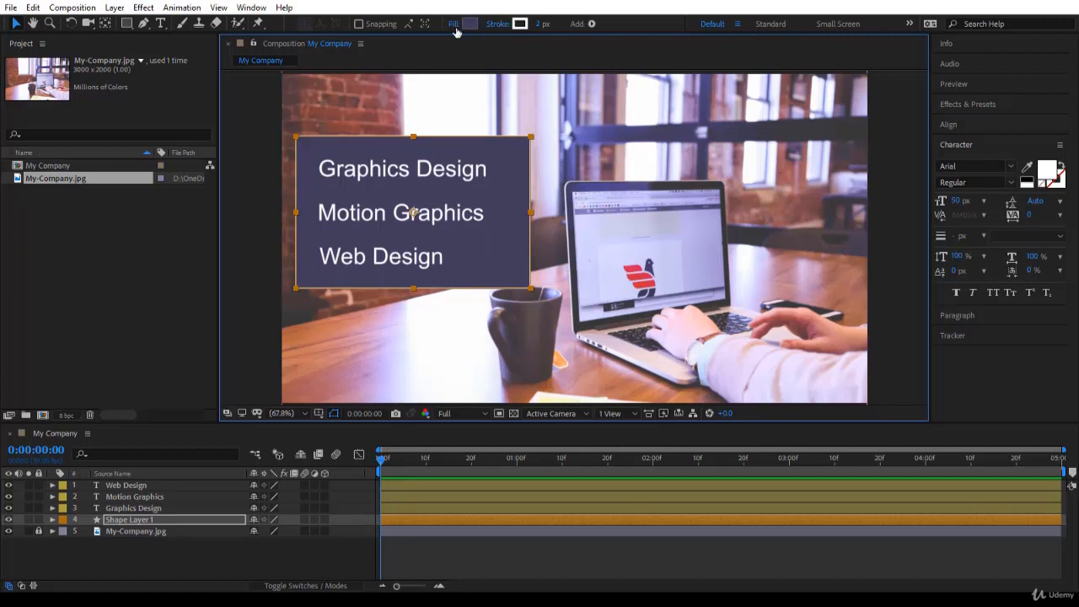
Step: Lower the rectangle's fill opacity in Fill Options so the photo shows through
{"action": "left_click", "coordinate": [453, 23]}
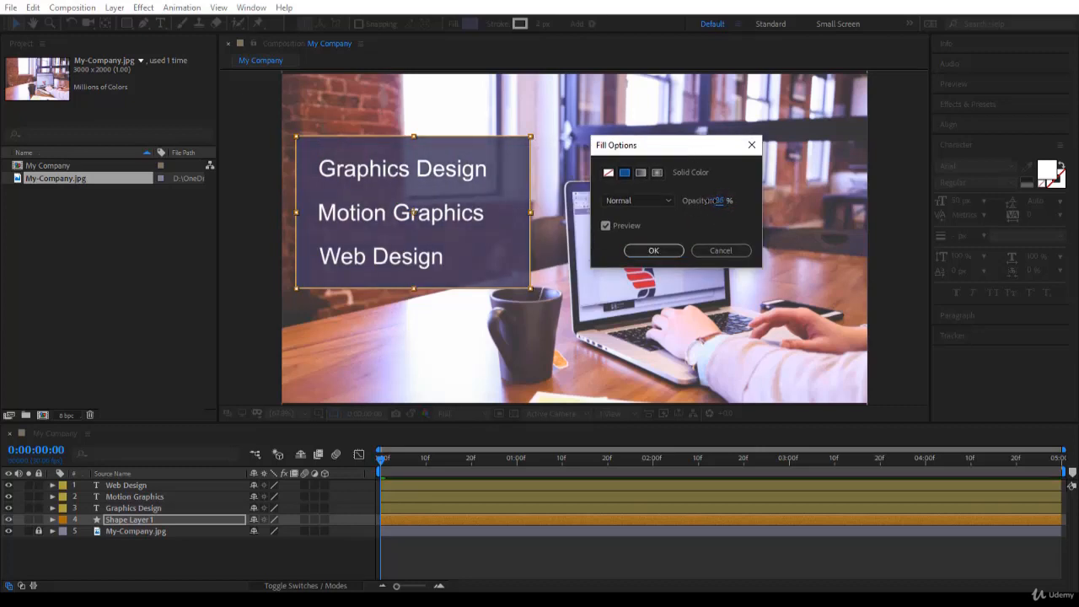
{"action": "left_click", "coordinate": [653, 251]}
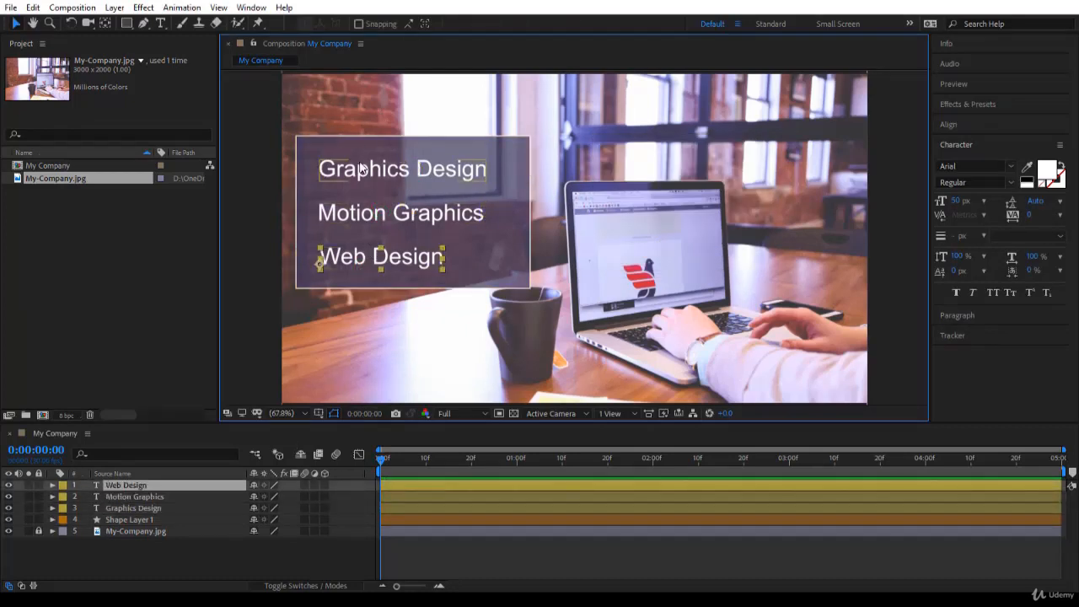
Step: Add Drop Shadow layer styles to Graphics Design and the other two text lines, then select all layers
{"action": "left_click", "coordinate": [132, 507]}
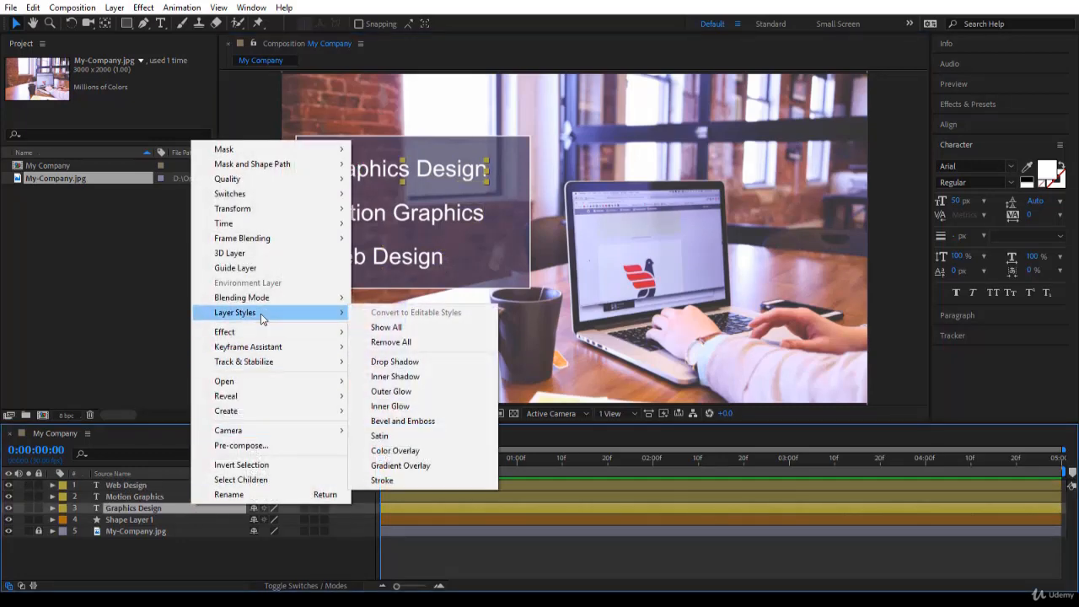
{"action": "mouse_move", "coordinate": [395, 361]}
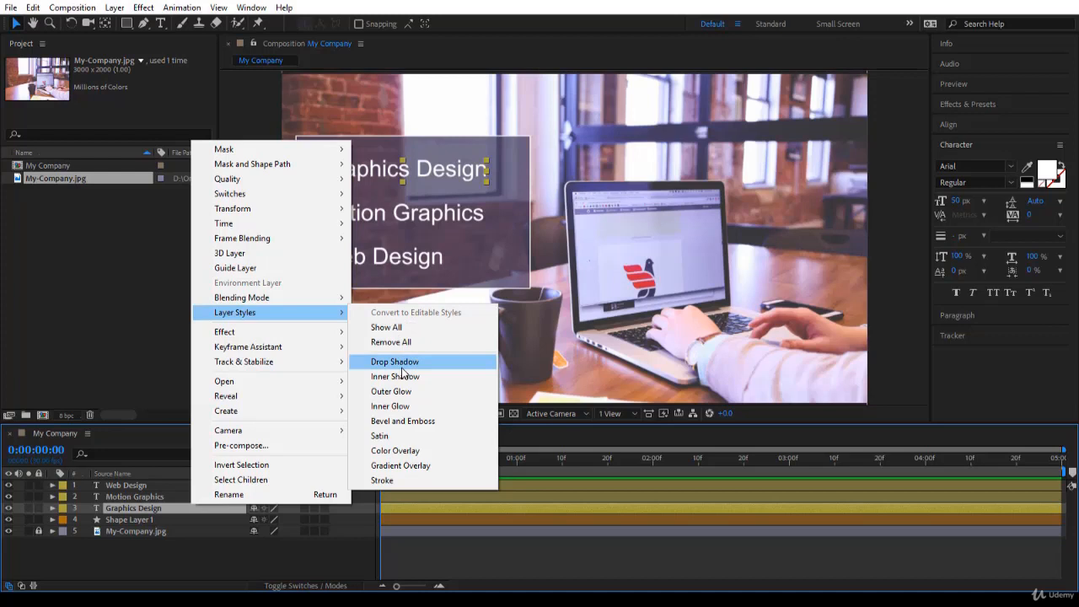
{"action": "left_click", "coordinate": [394, 361]}
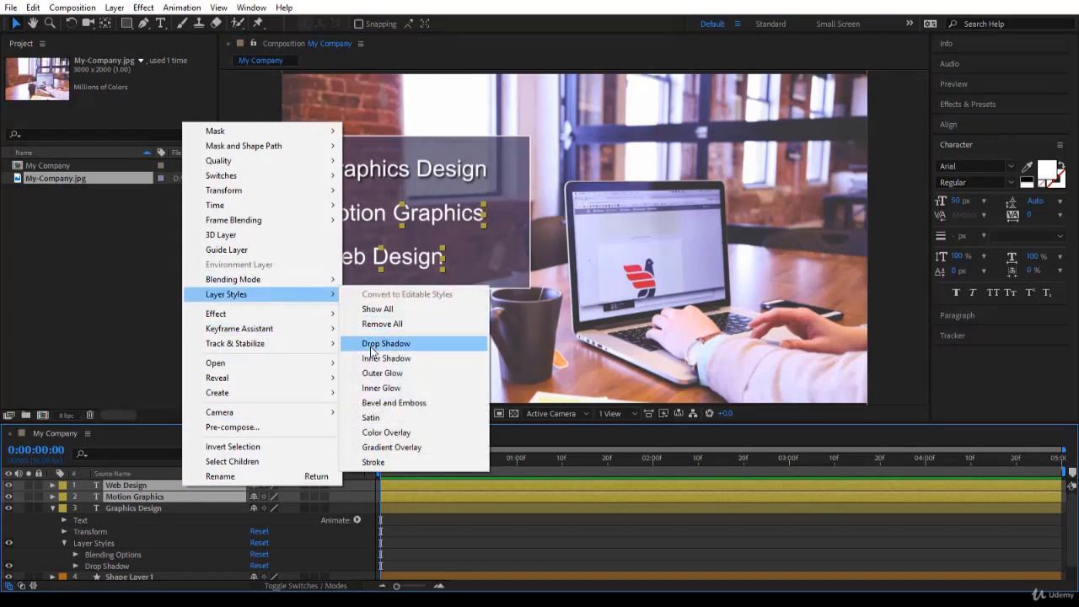
{"action": "left_click", "coordinate": [385, 344]}
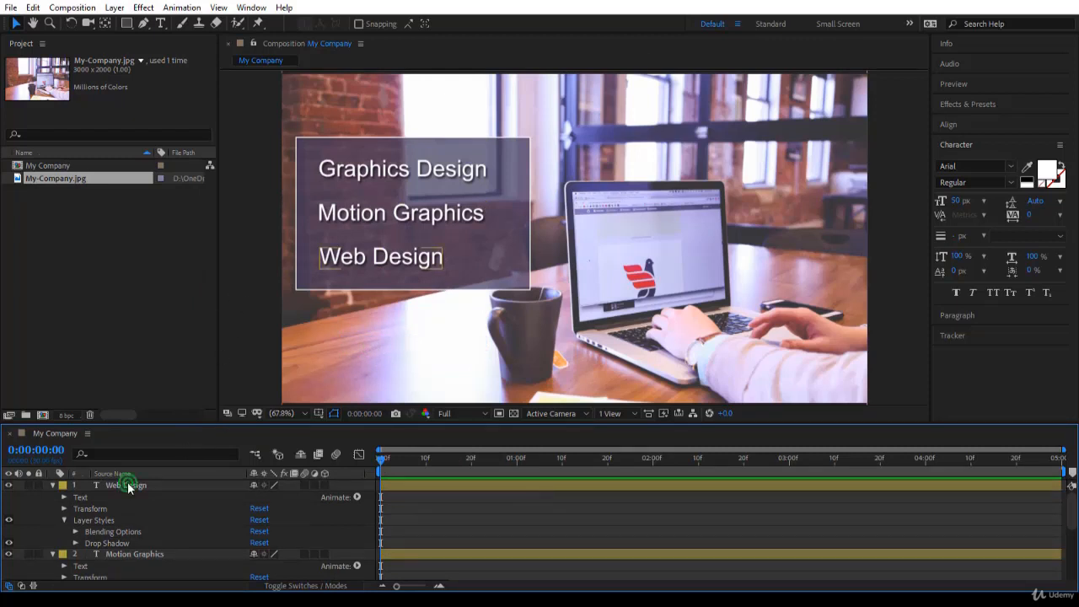
{"action": "key", "text": "ctrl+a"}
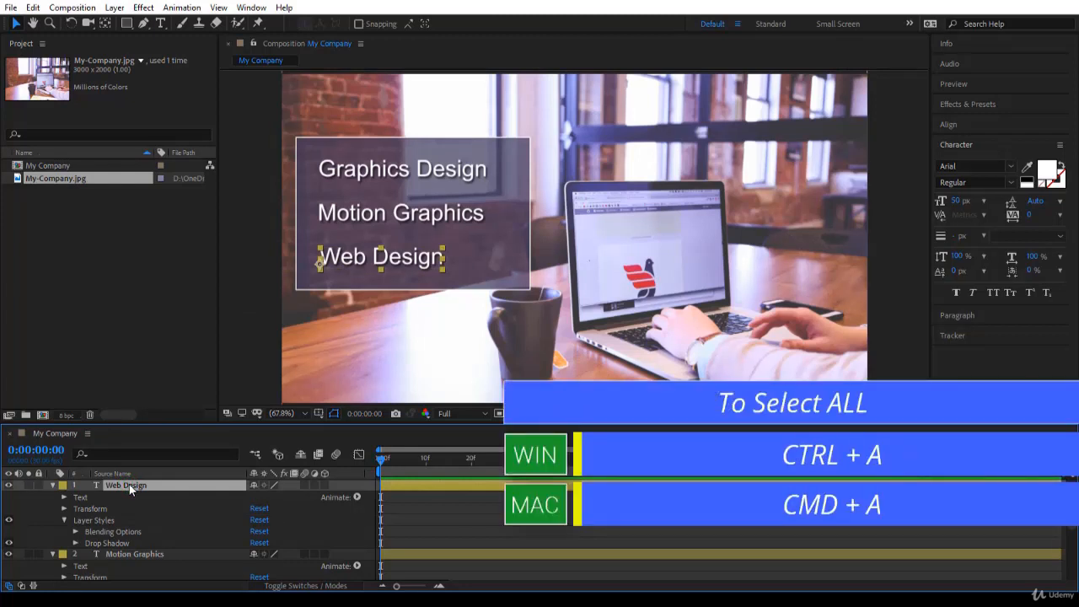